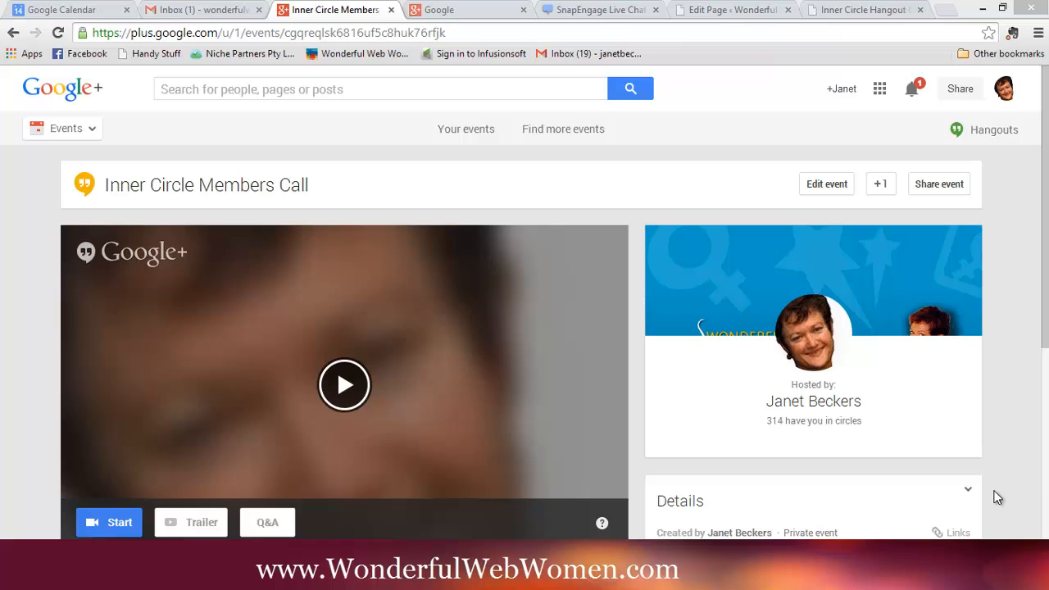
{"action": "mouse_move", "coordinate": [647, 365]}
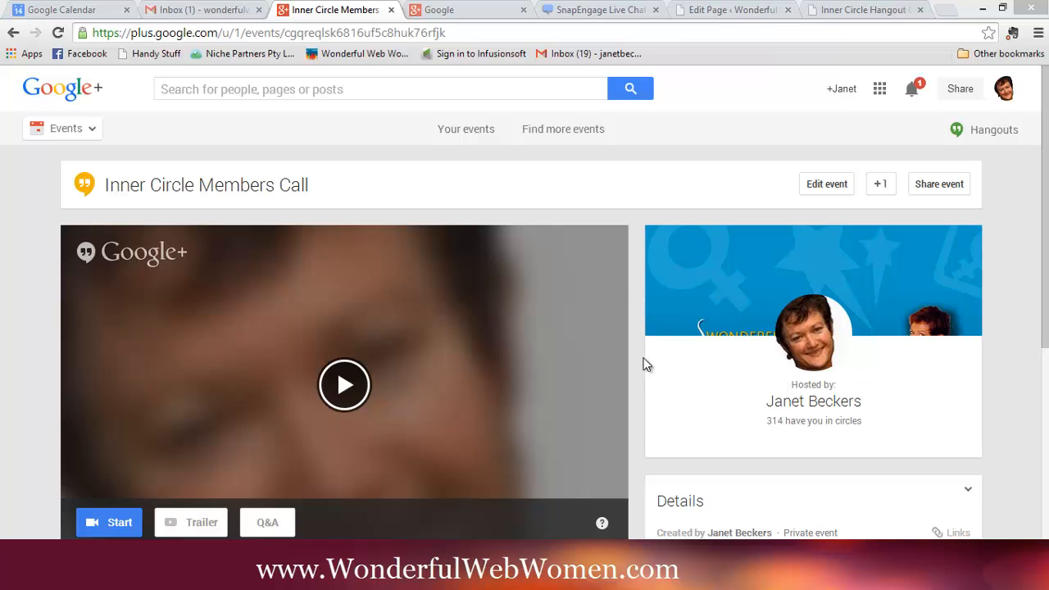
{"action": "mouse_move", "coordinate": [315, 238]}
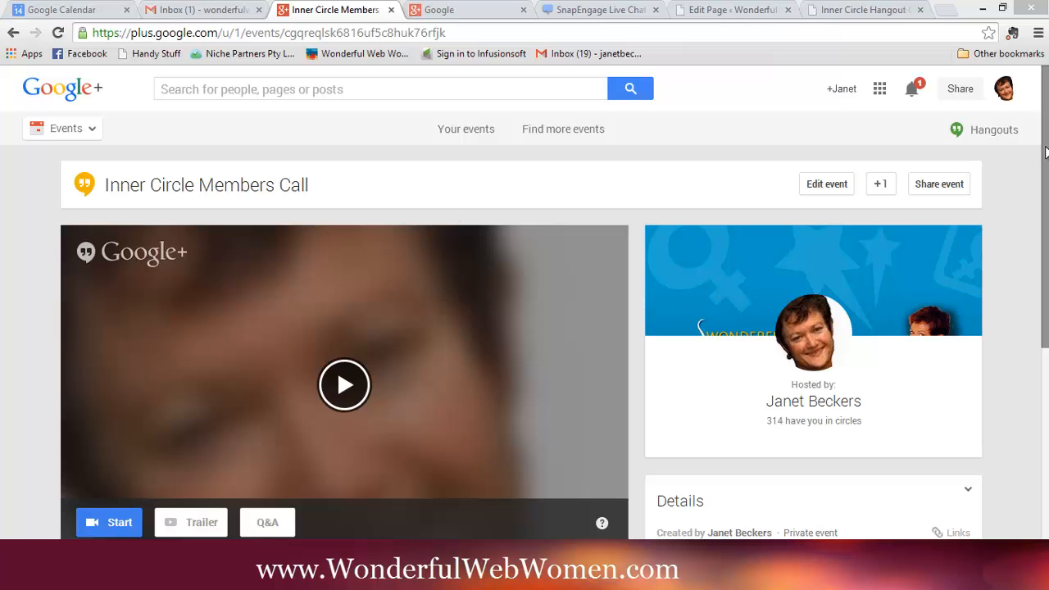
Scroll to the event details and reveal the Inner Circle Members Call event's page, YouTube and embed links.
{"action": "scroll", "scroll_direction": "down", "scroll_amount": 3}
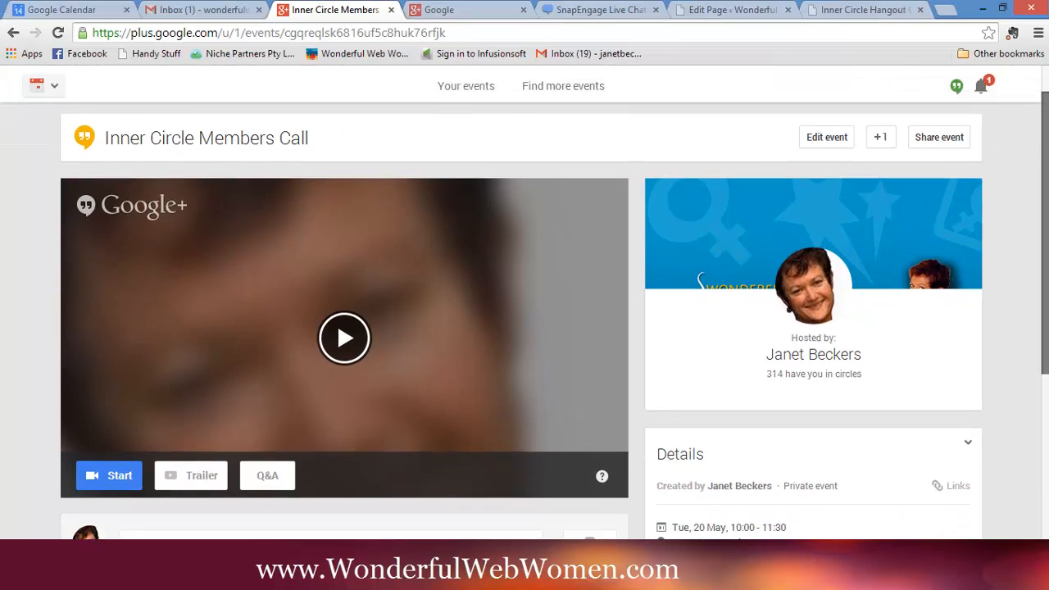
{"action": "scroll", "scroll_direction": "down", "scroll_amount": 3}
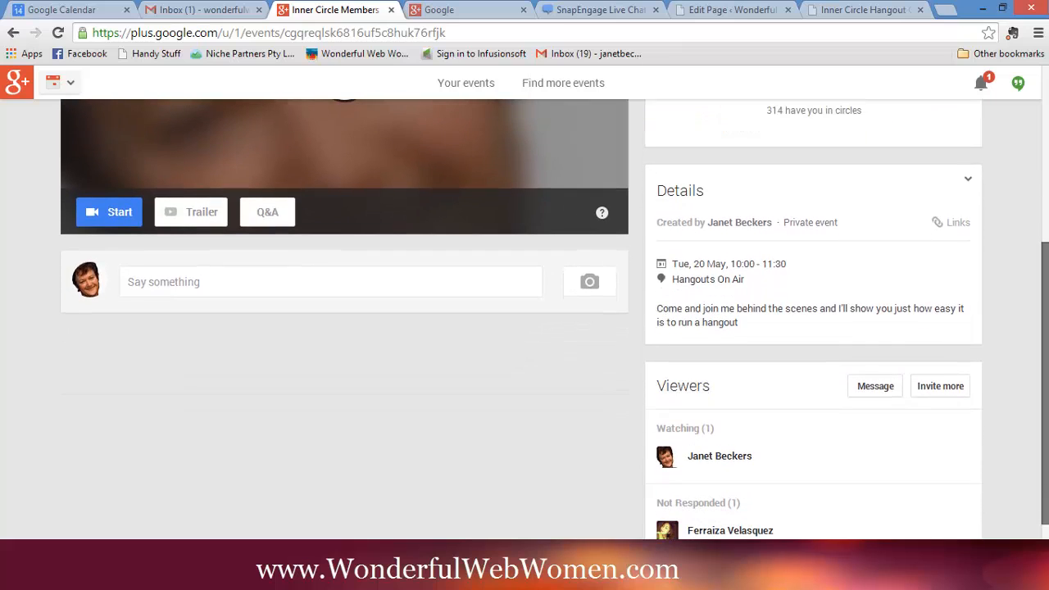
{"action": "mouse_move", "coordinate": [961, 228]}
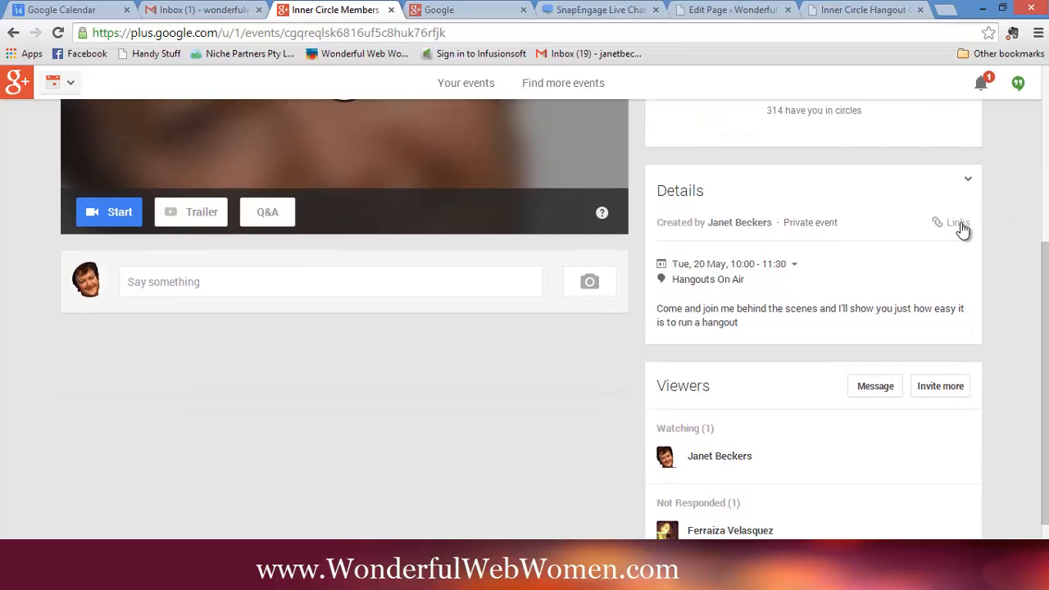
{"action": "left_click", "coordinate": [955, 222]}
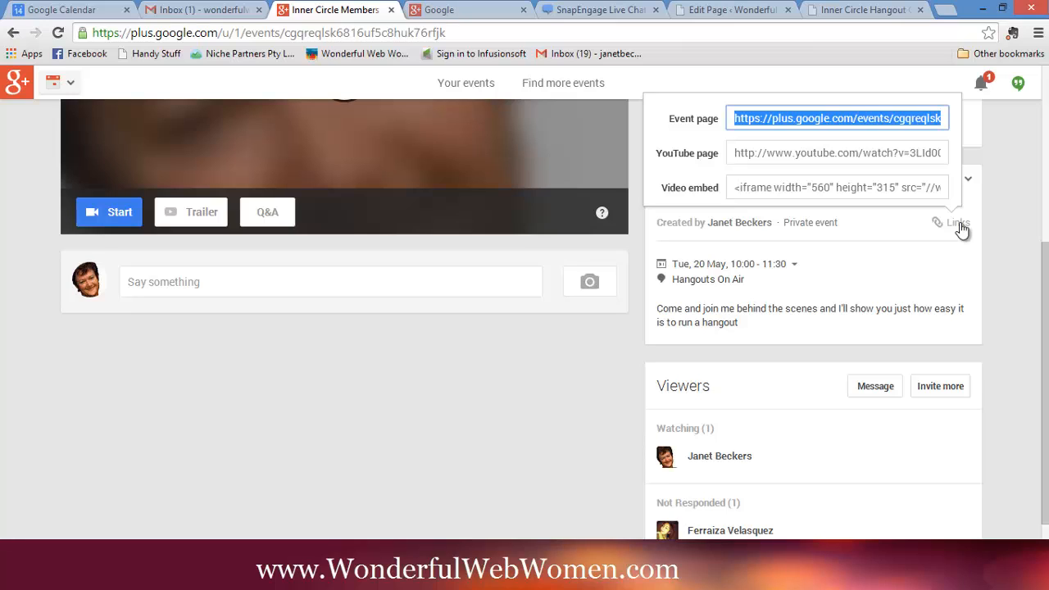
{"action": "mouse_move", "coordinate": [706, 191]}
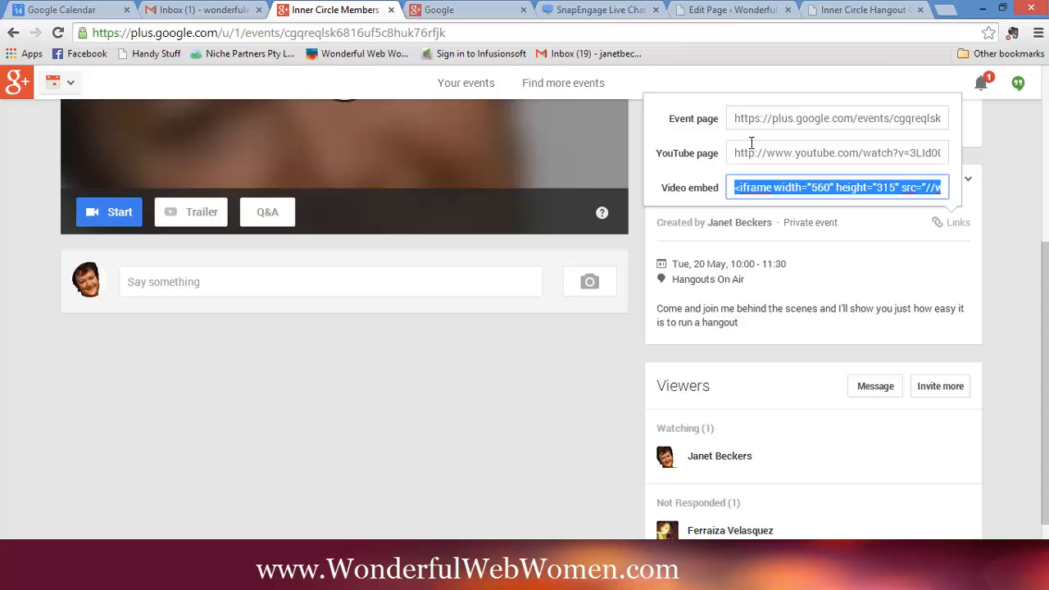
{"action": "mouse_move", "coordinate": [866, 9]}
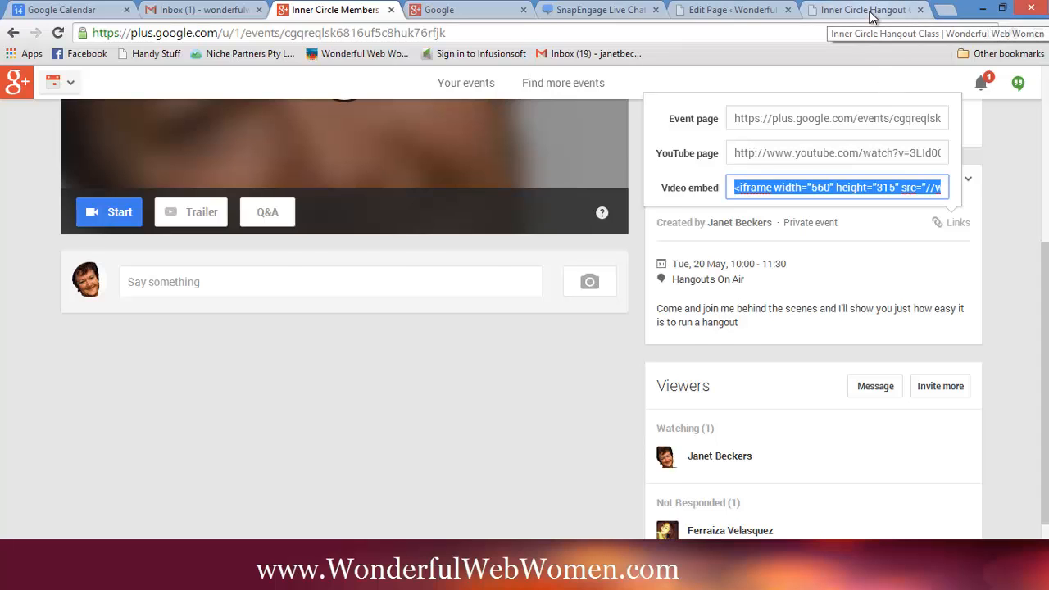
Switch to the live Inner Circle Hangout page and scroll to find the VIDEO placeholder.
{"action": "left_click", "coordinate": [860, 10]}
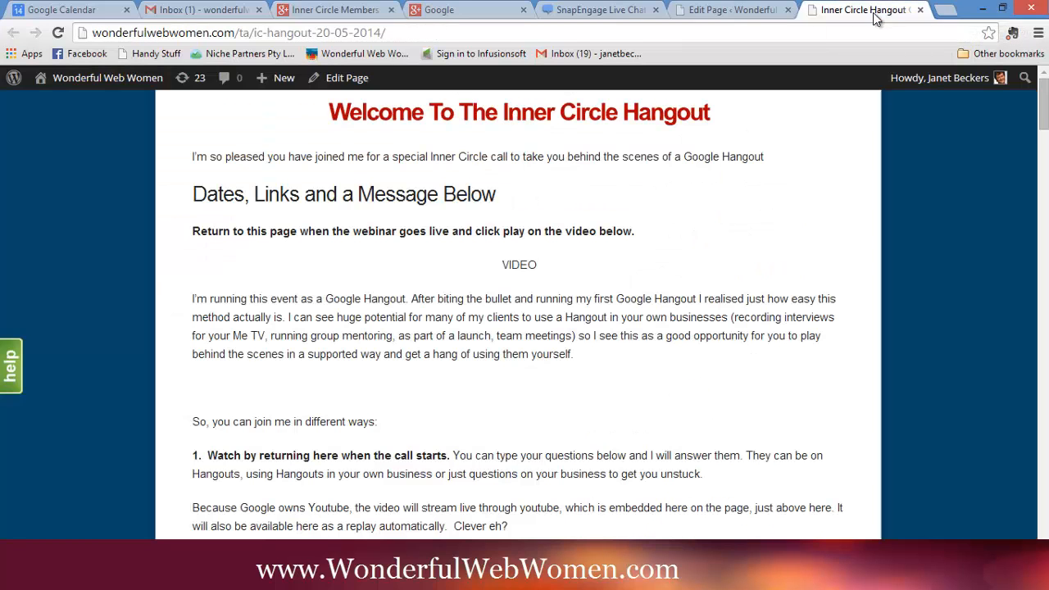
{"action": "mouse_move", "coordinate": [669, 115]}
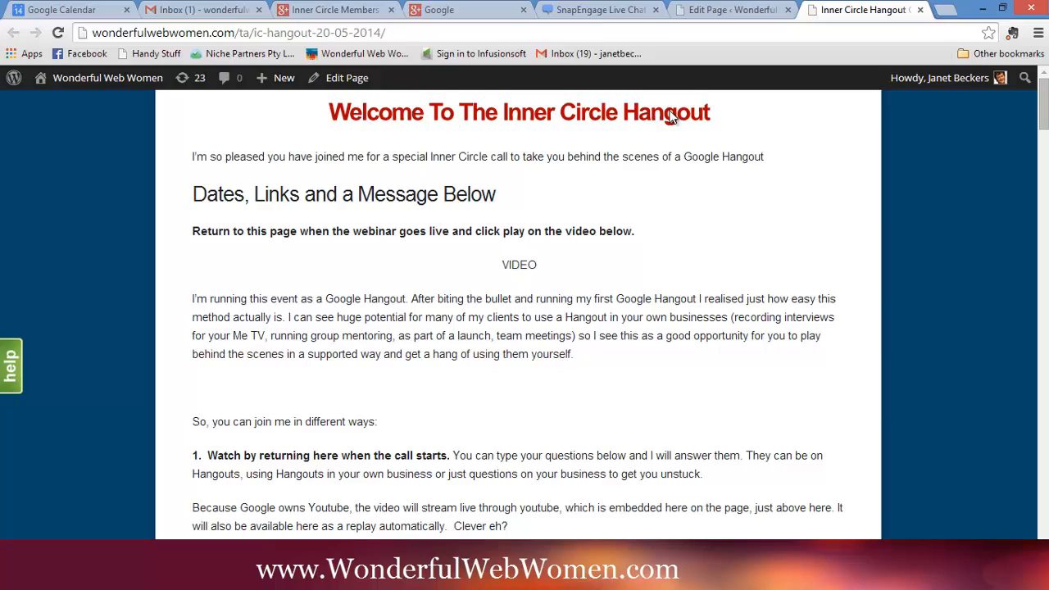
{"action": "mouse_move", "coordinate": [495, 187]}
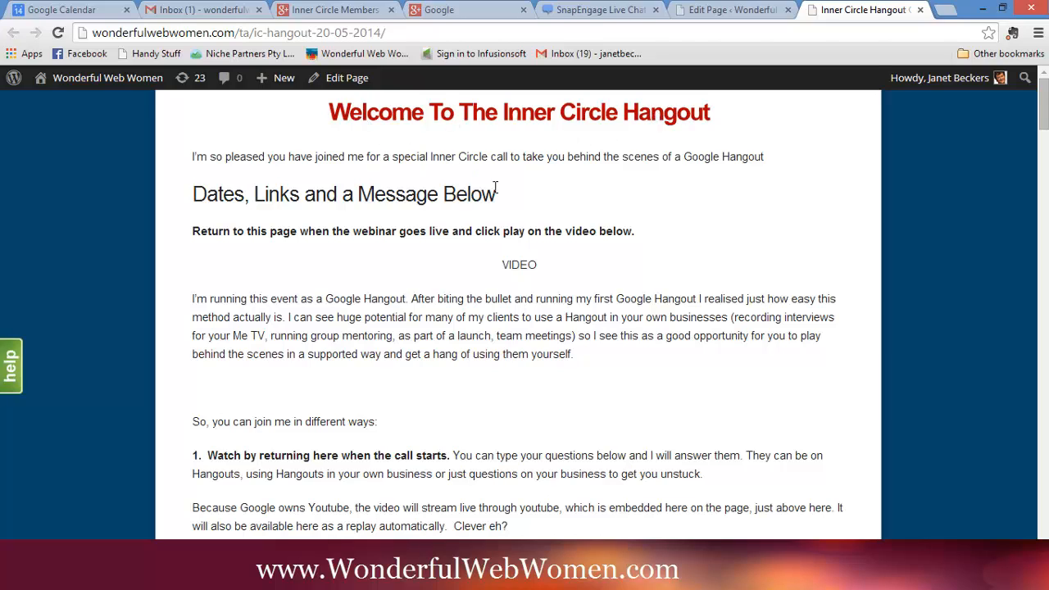
{"action": "mouse_move", "coordinate": [402, 187]}
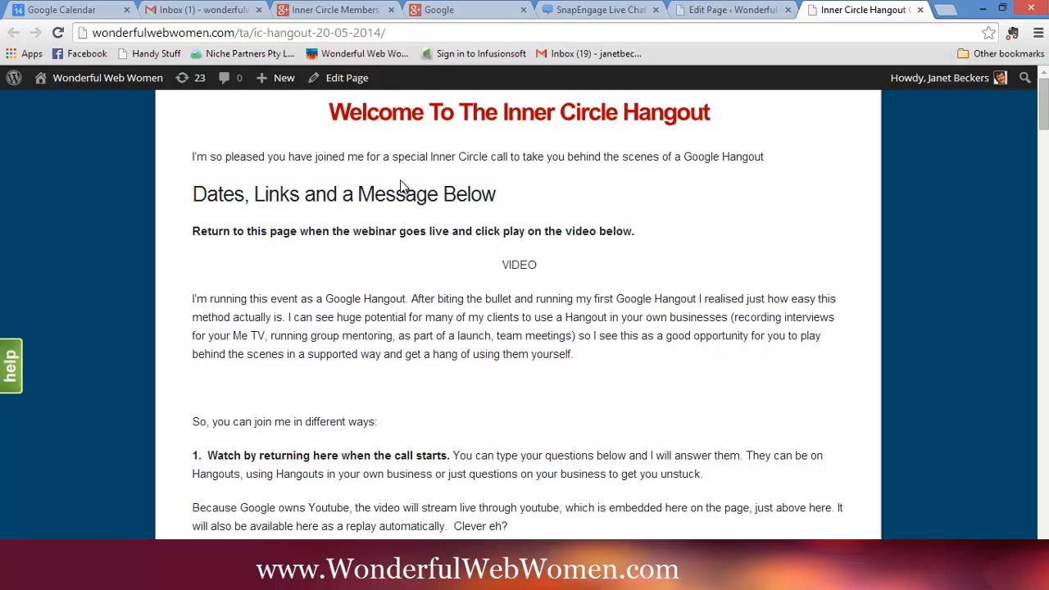
{"action": "mouse_move", "coordinate": [425, 200]}
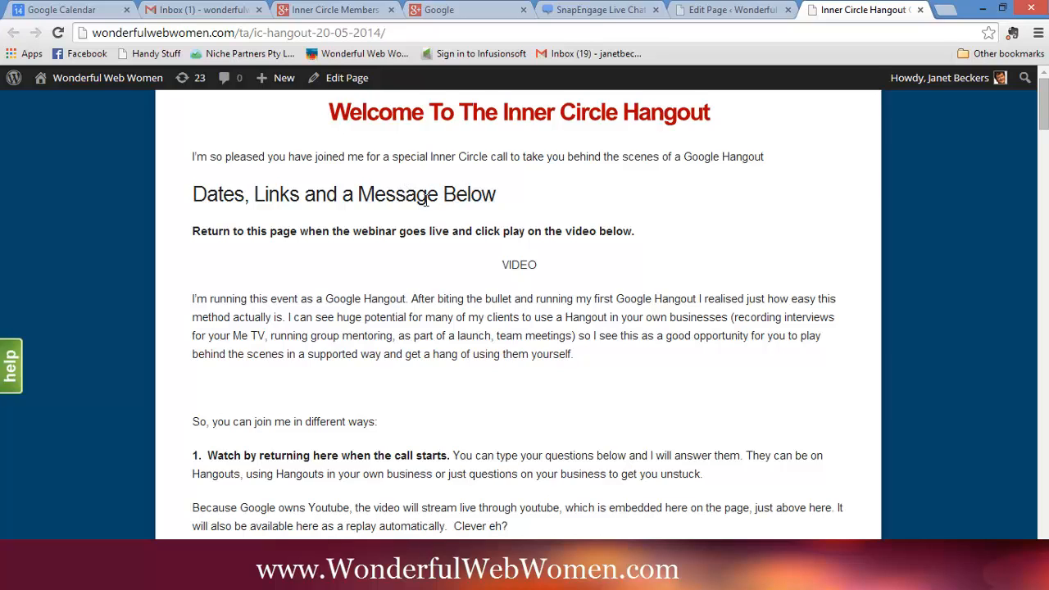
{"action": "mouse_move", "coordinate": [364, 316]}
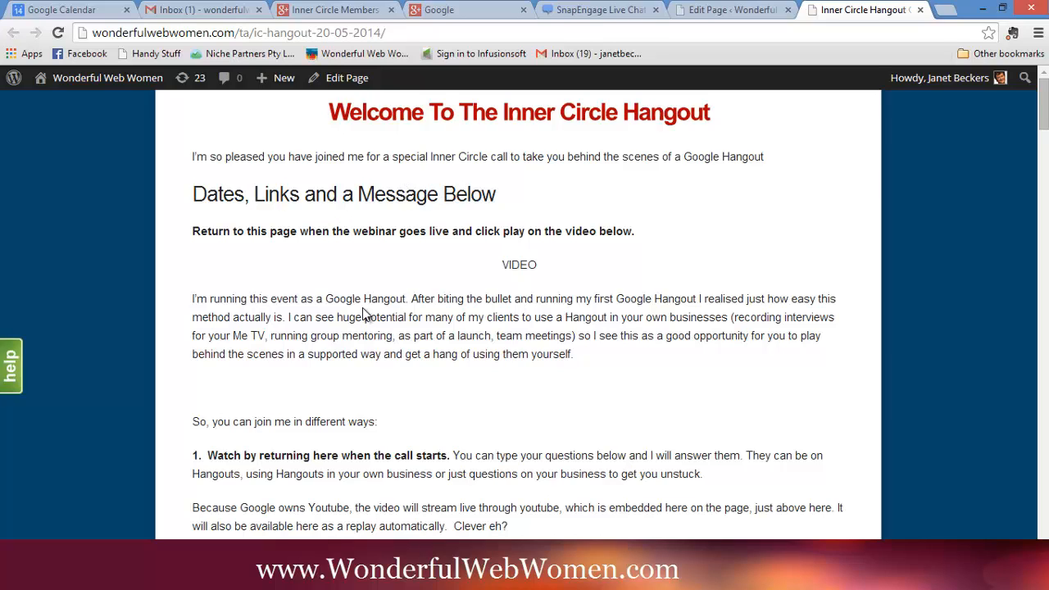
{"action": "mouse_move", "coordinate": [576, 320]}
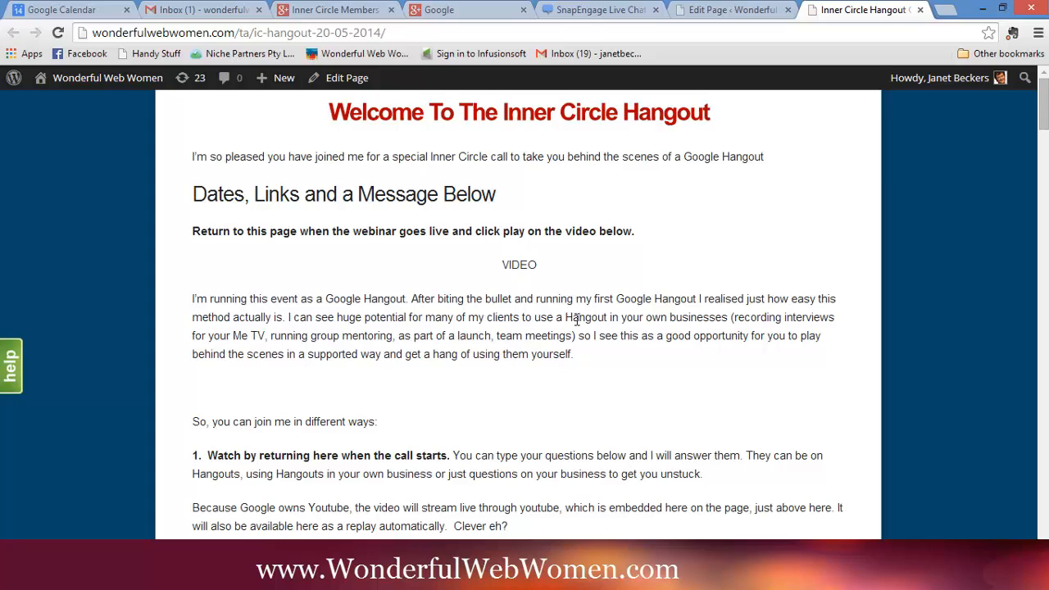
{"action": "scroll", "scroll_direction": "down", "scroll_amount": 3}
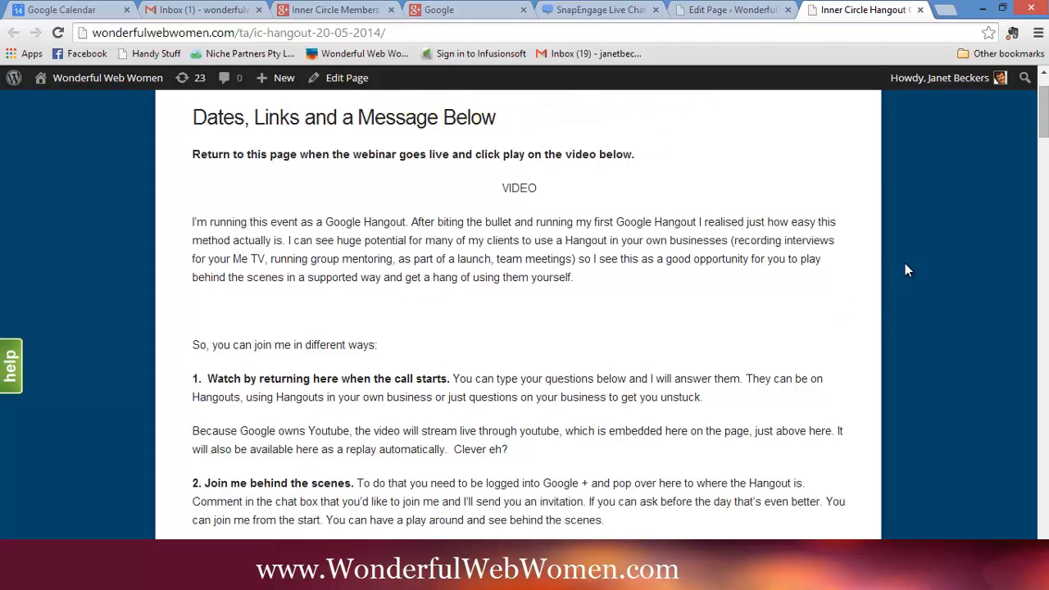
{"action": "scroll", "scroll_direction": "down", "scroll_amount": 3}
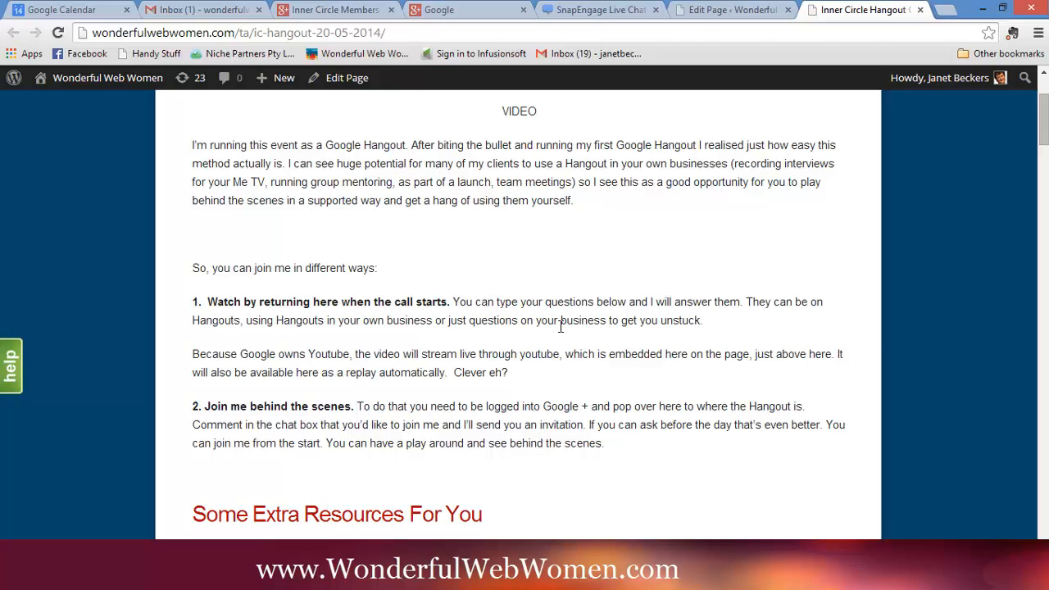
{"action": "mouse_move", "coordinate": [375, 409]}
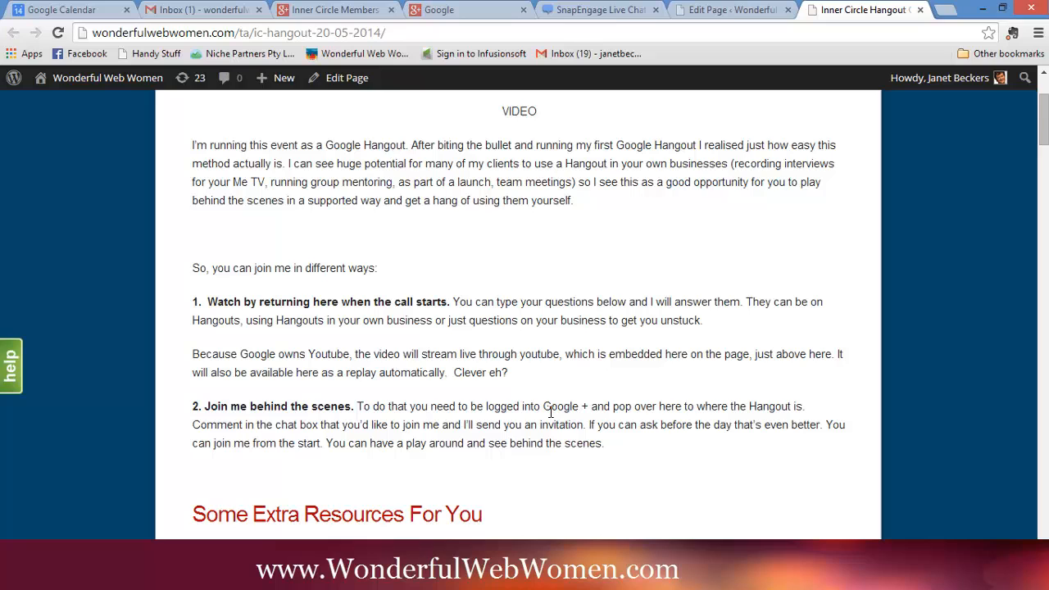
{"action": "mouse_move", "coordinate": [908, 310]}
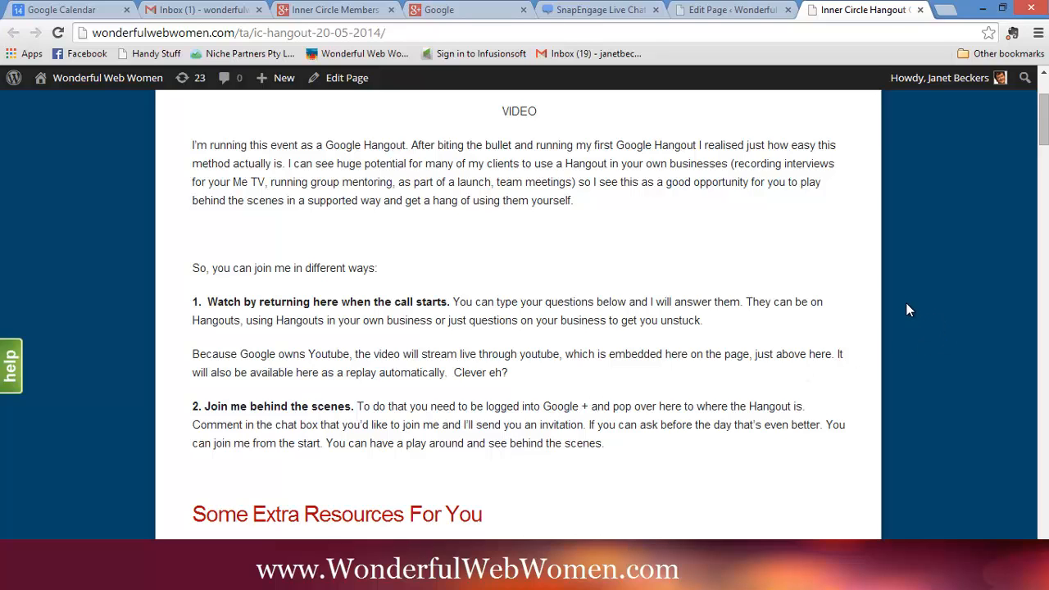
{"action": "mouse_move", "coordinate": [556, 426]}
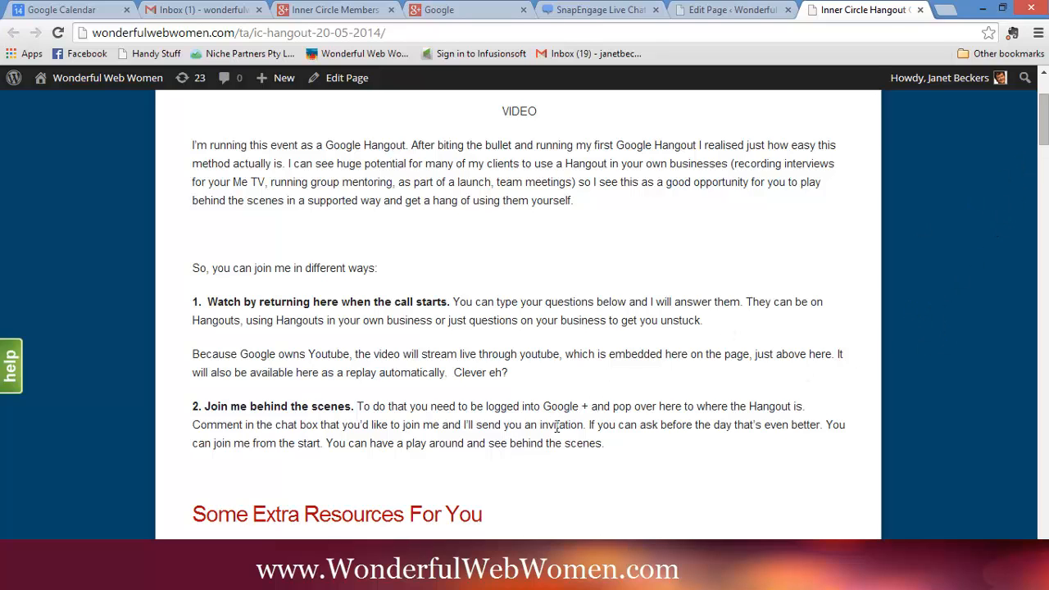
{"action": "scroll", "scroll_direction": "up", "scroll_amount": 3}
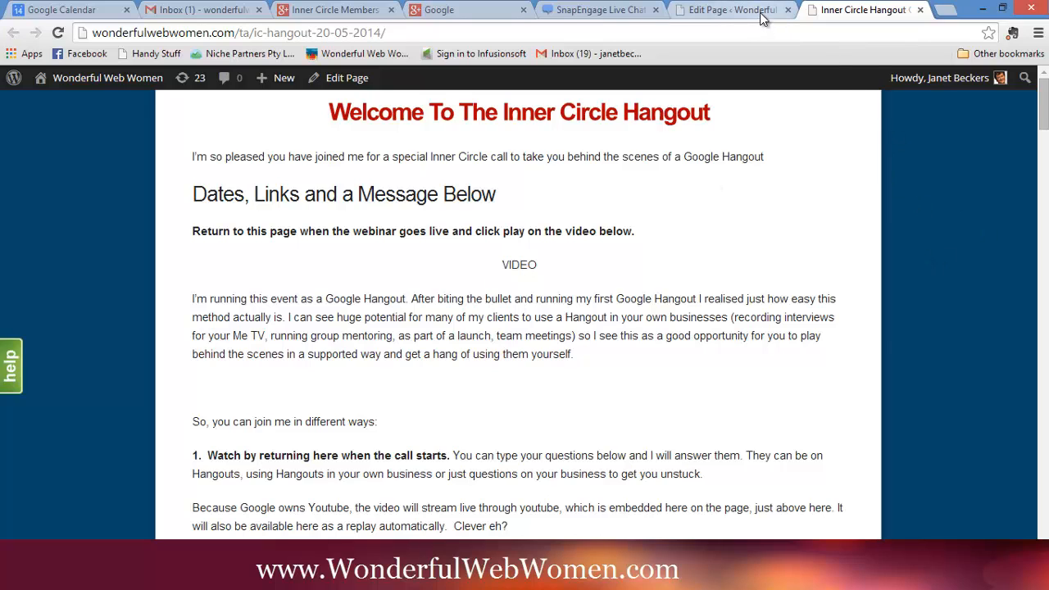
Return to the Inner Circle Hangout page editor and scroll down to the VIDEO placeholder.
{"action": "left_click", "coordinate": [727, 10]}
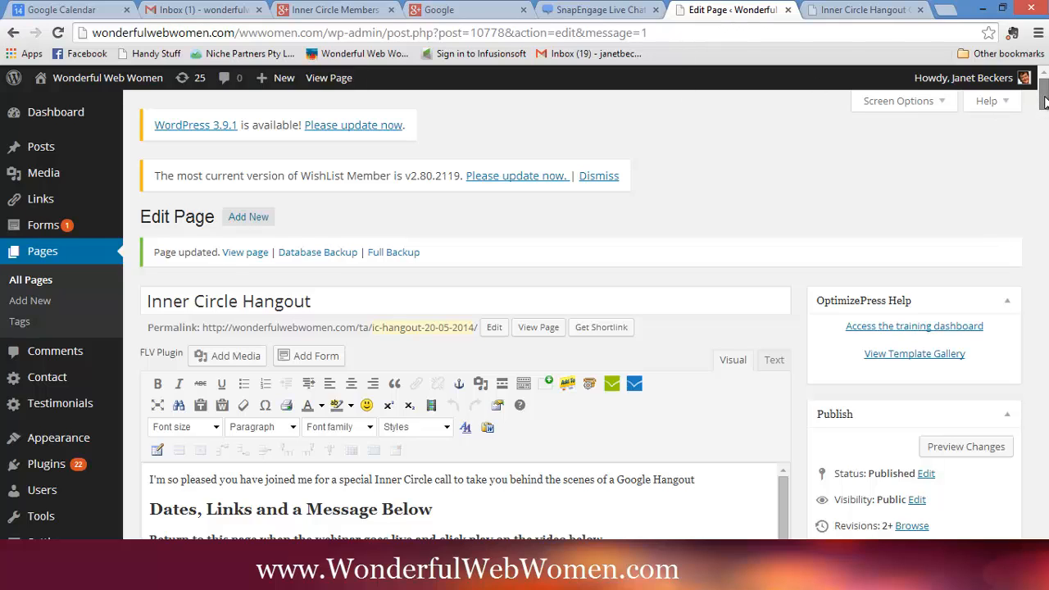
{"action": "scroll", "scroll_direction": "down", "scroll_amount": 3}
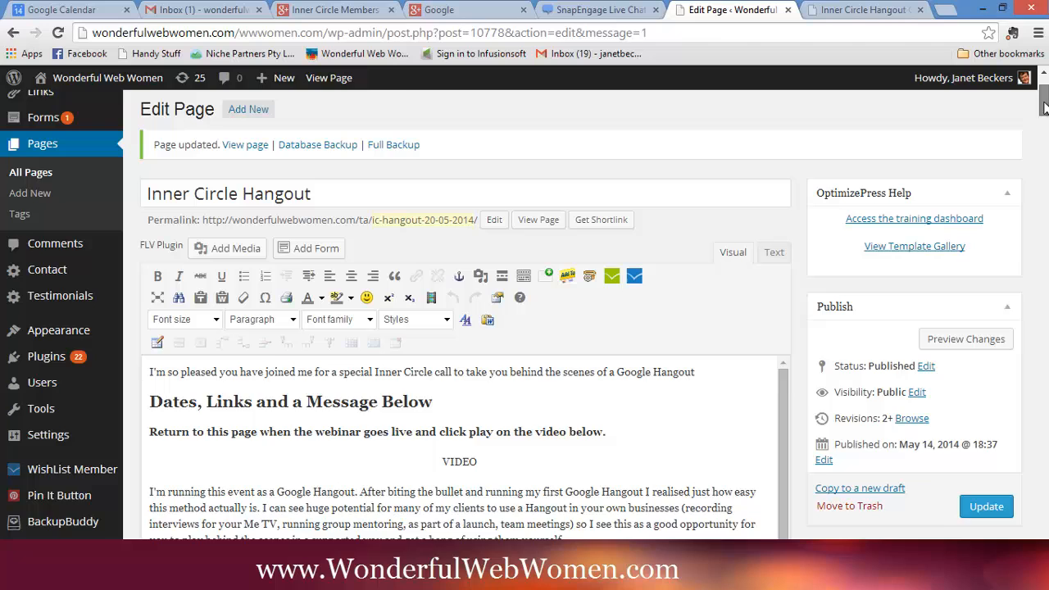
{"action": "scroll", "scroll_direction": "down", "scroll_amount": 3}
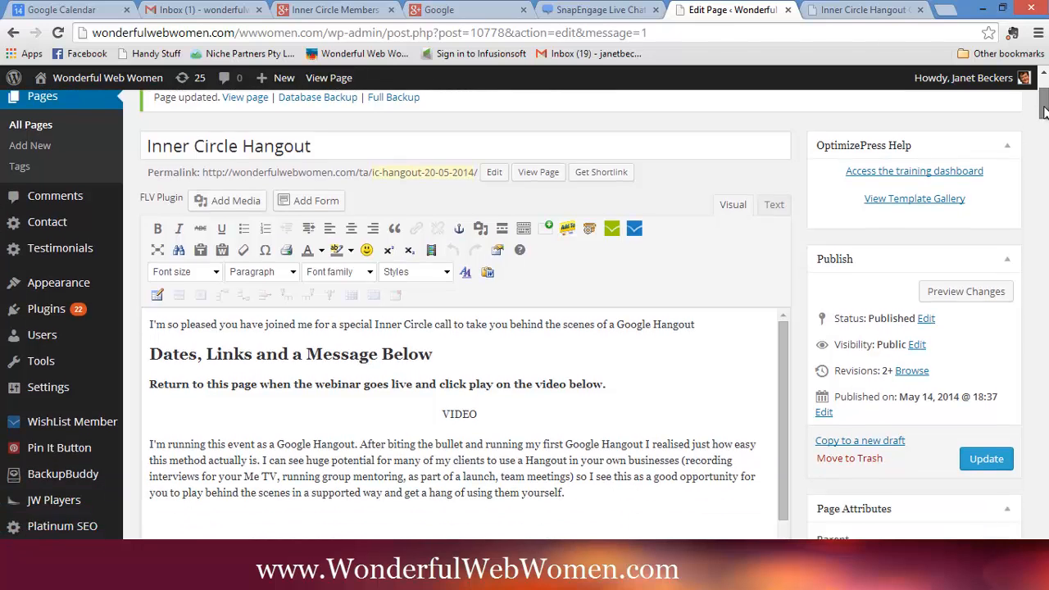
{"action": "scroll", "scroll_direction": "down", "scroll_amount": 3}
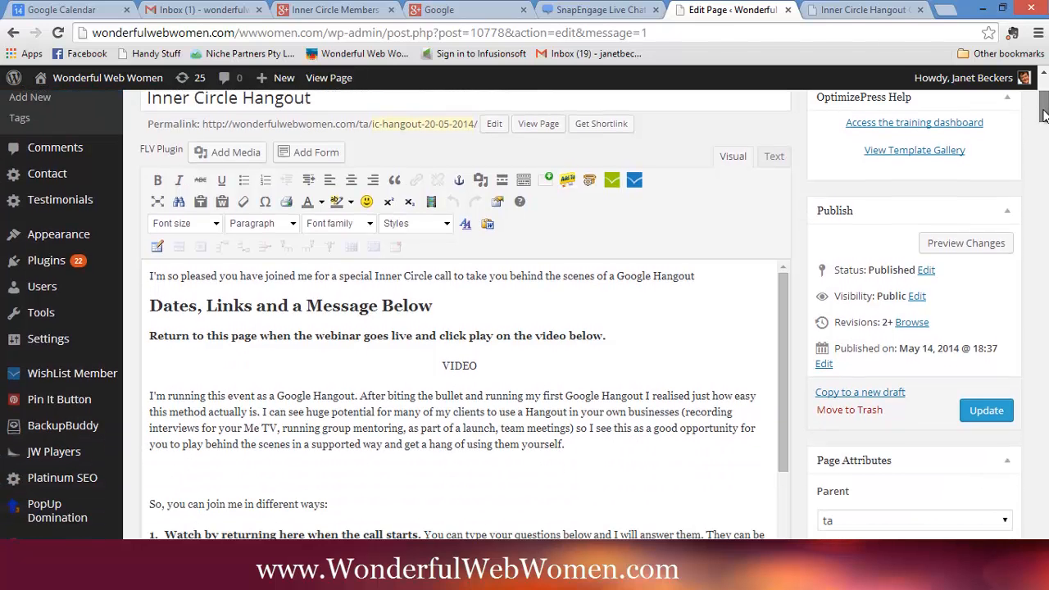
{"action": "scroll", "scroll_direction": "down", "scroll_amount": 3}
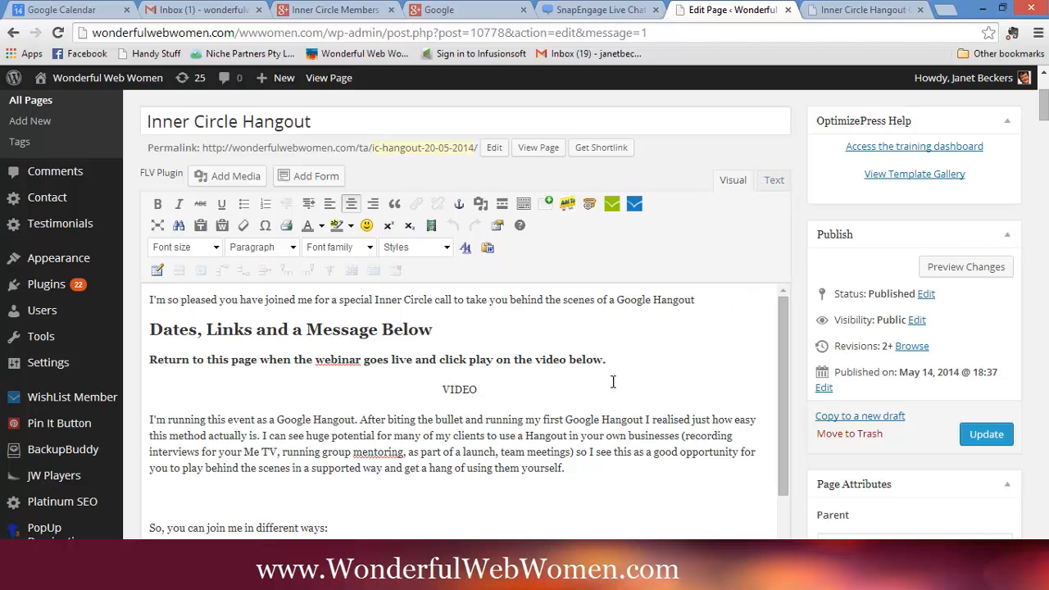
In the Text view, replace the word VIDEO with the YouTube iframe embed code.
{"action": "left_click", "coordinate": [773, 180]}
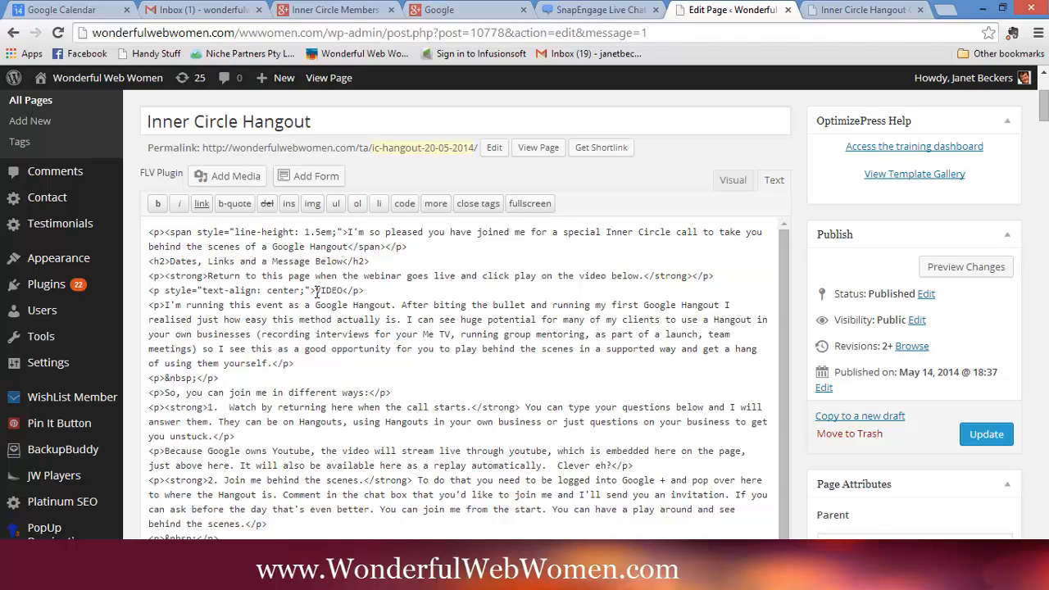
{"action": "double_click", "coordinate": [328, 291]}
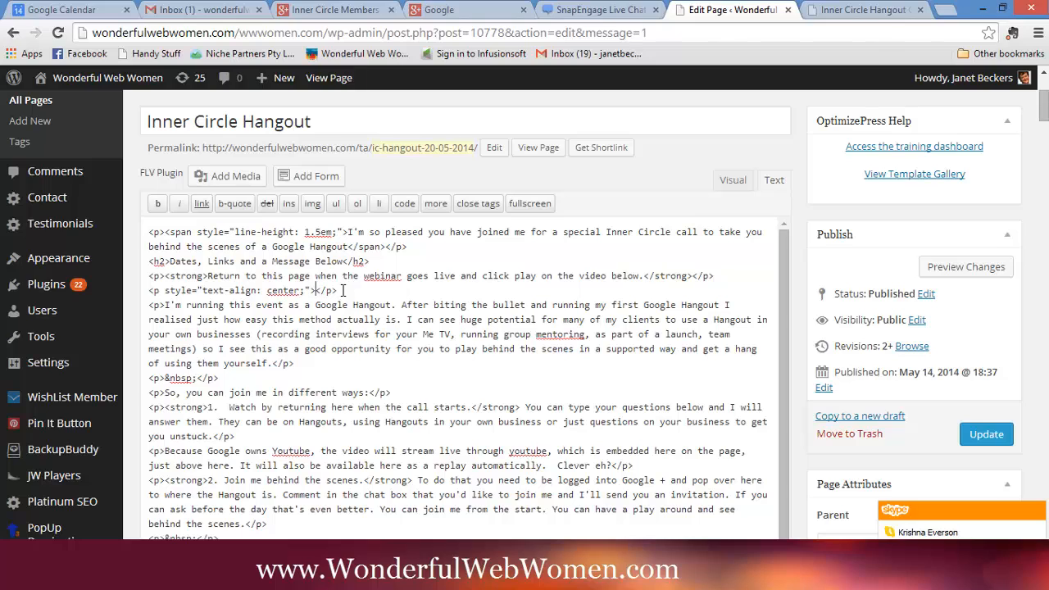
{"action": "left_click", "coordinate": [316, 290]}
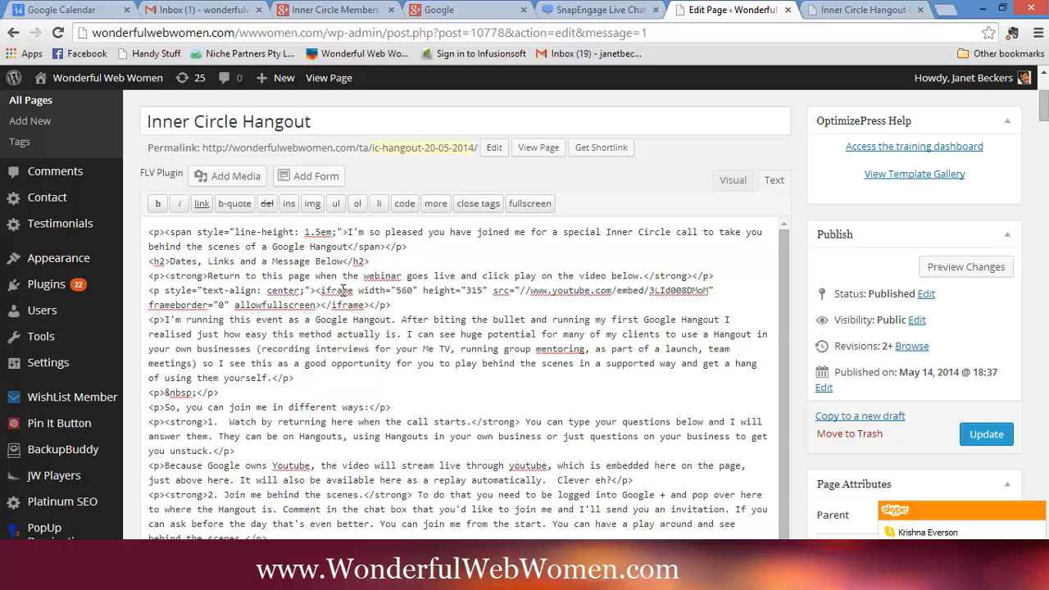
{"action": "left_click", "coordinate": [732, 180]}
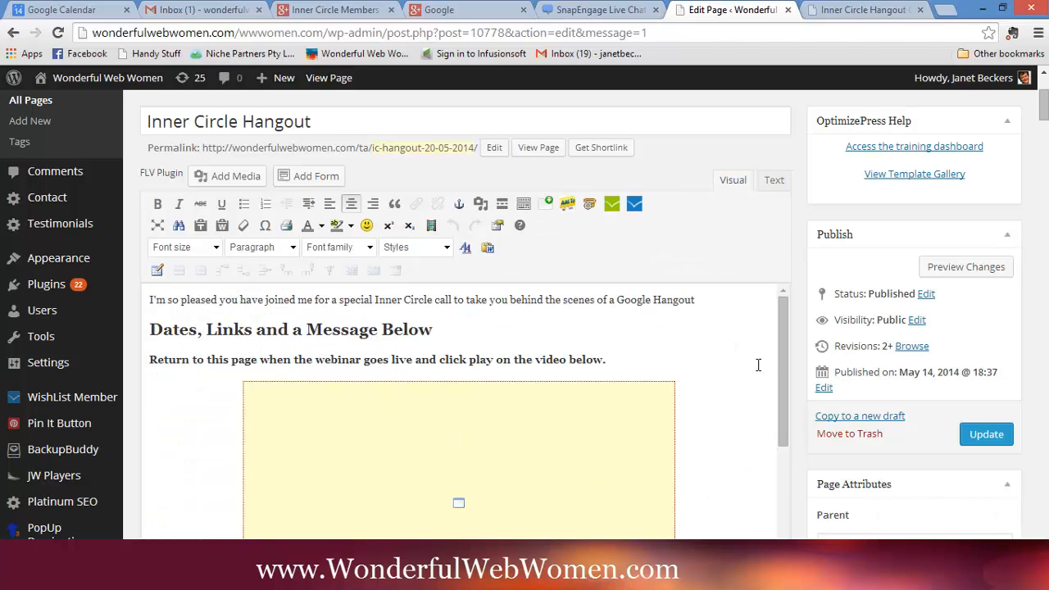
Format the line 'So, you can join me in different ways:' as Heading 1.
{"action": "scroll", "scroll_direction": "down", "scroll_amount": 3}
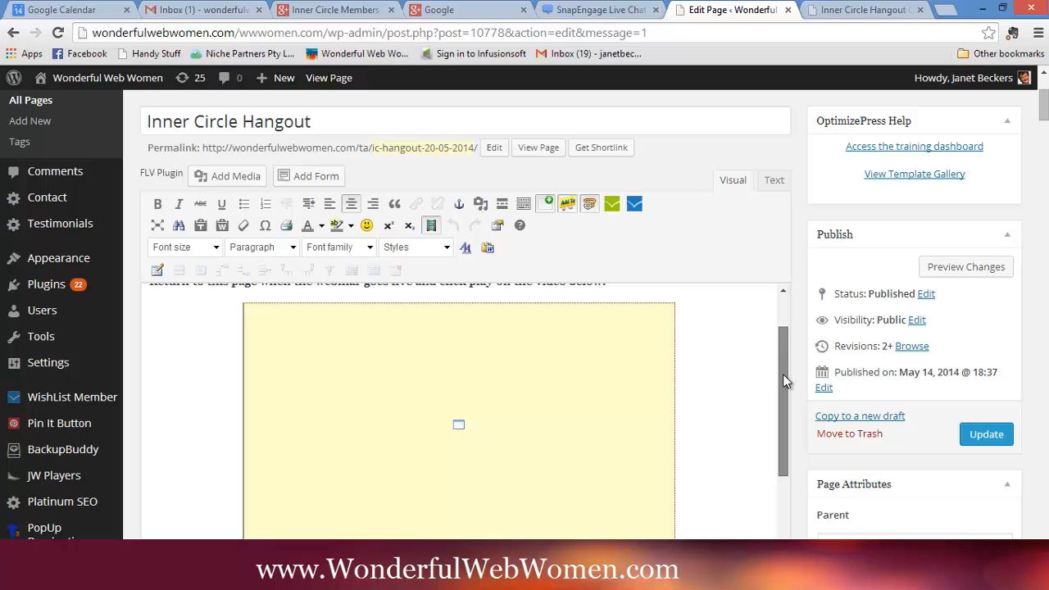
{"action": "scroll", "scroll_direction": "down", "scroll_amount": 3}
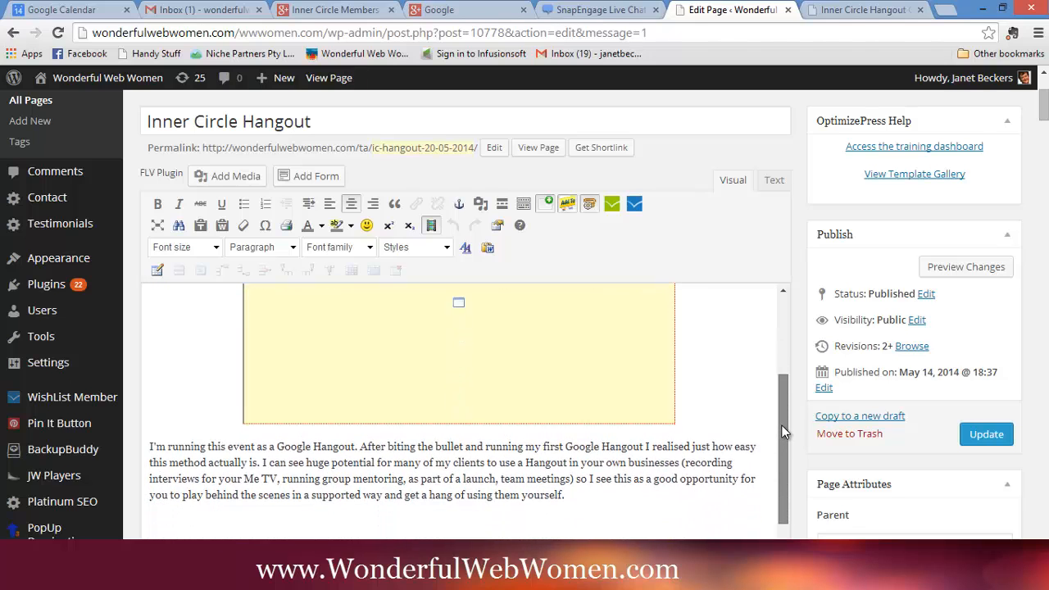
{"action": "scroll", "scroll_direction": "down", "scroll_amount": 3}
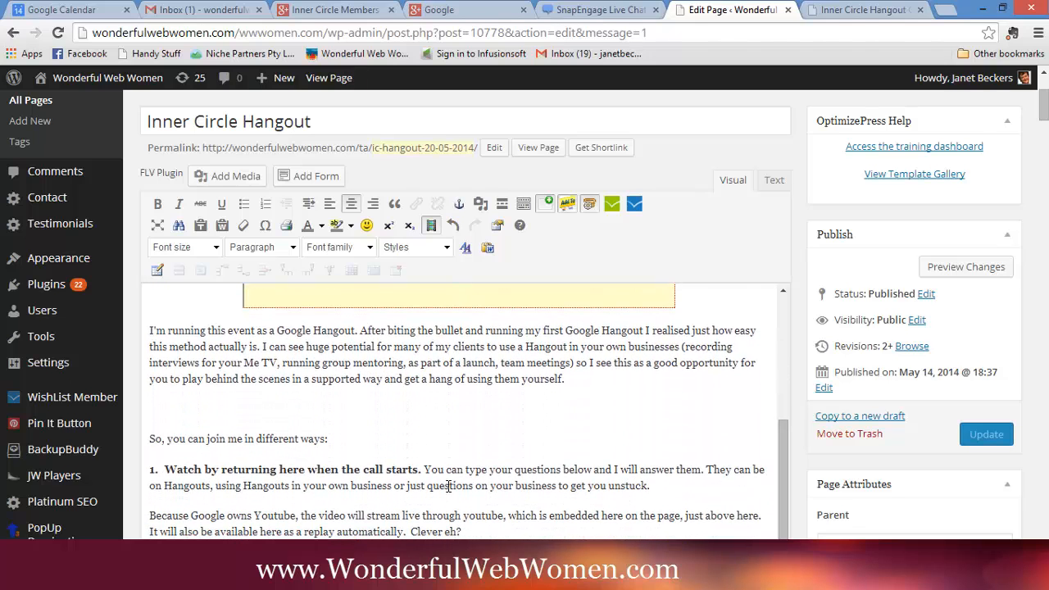
{"action": "triple_click", "coordinate": [238, 439]}
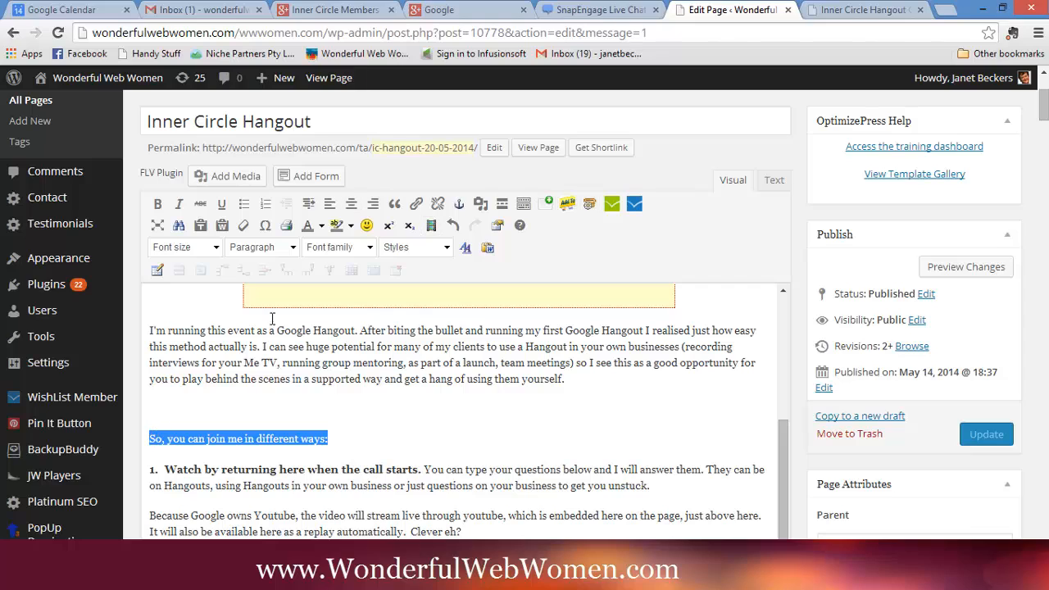
{"action": "left_click", "coordinate": [261, 247]}
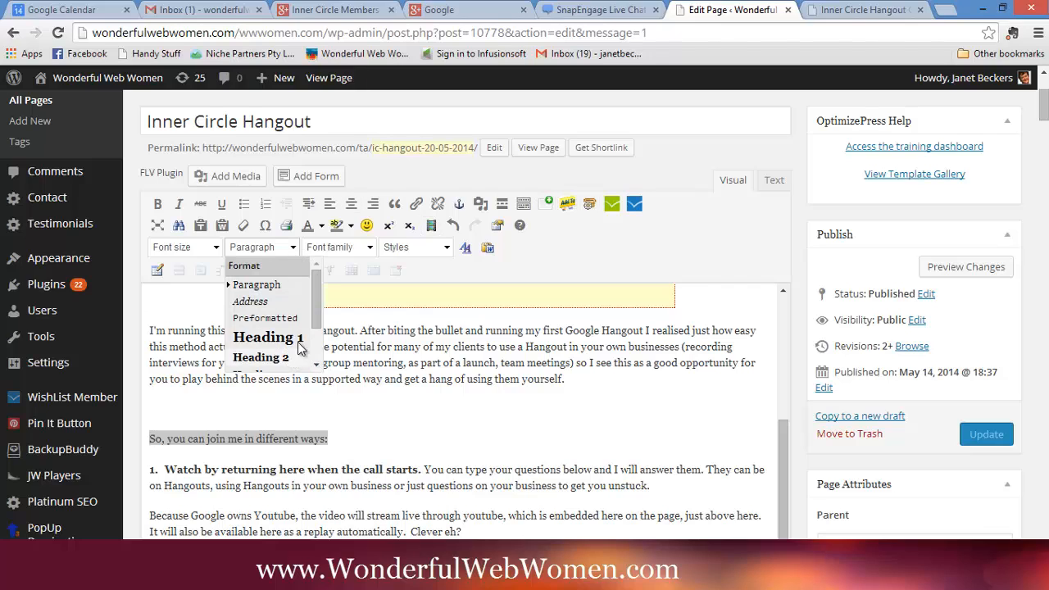
{"action": "left_click", "coordinate": [268, 336]}
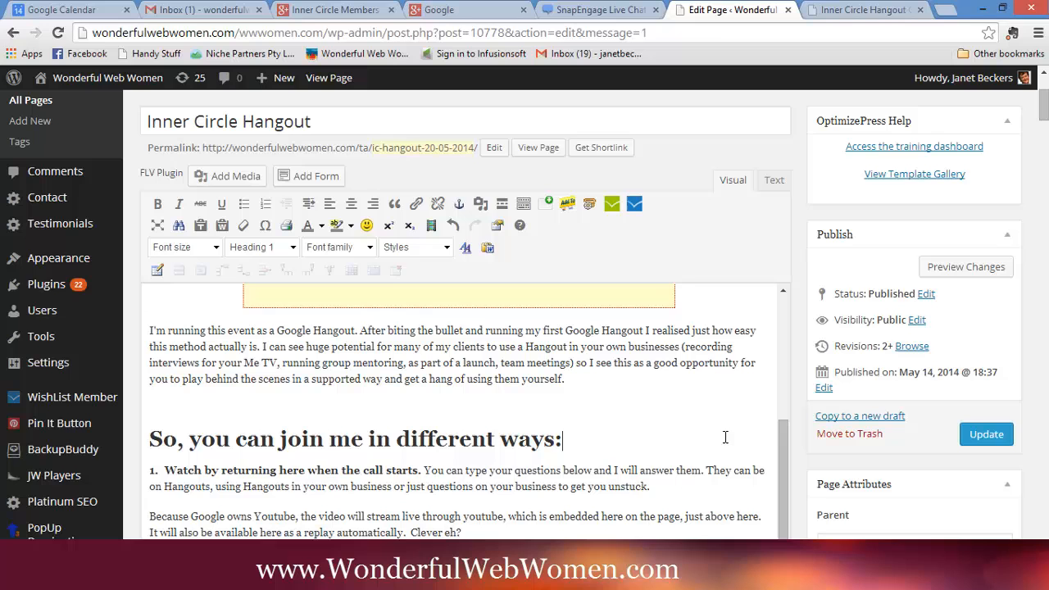
{"action": "scroll", "scroll_direction": "down", "scroll_amount": 3}
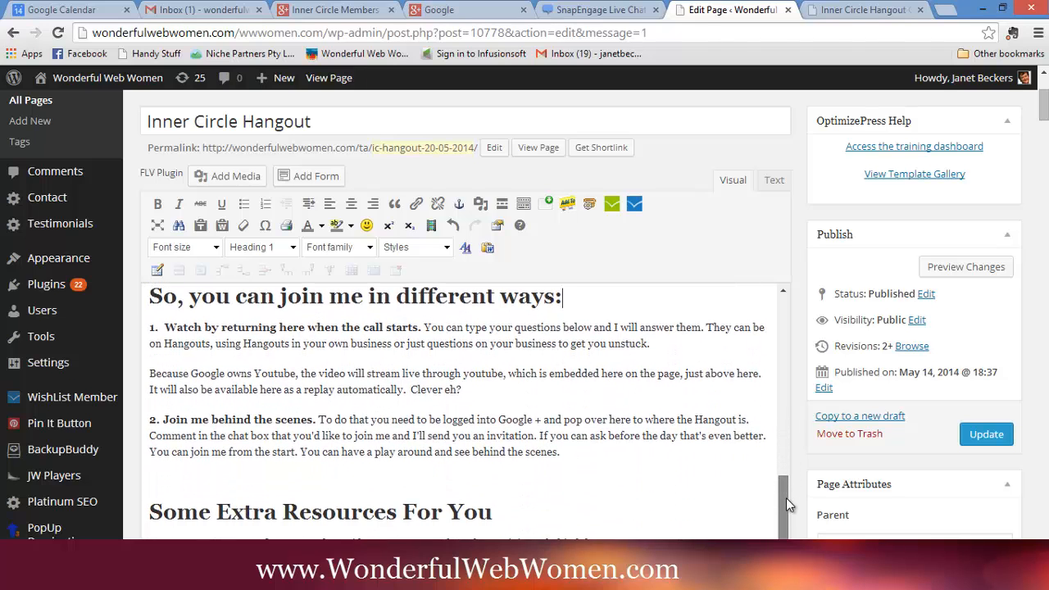
{"action": "scroll", "scroll_direction": "down", "scroll_amount": 3}
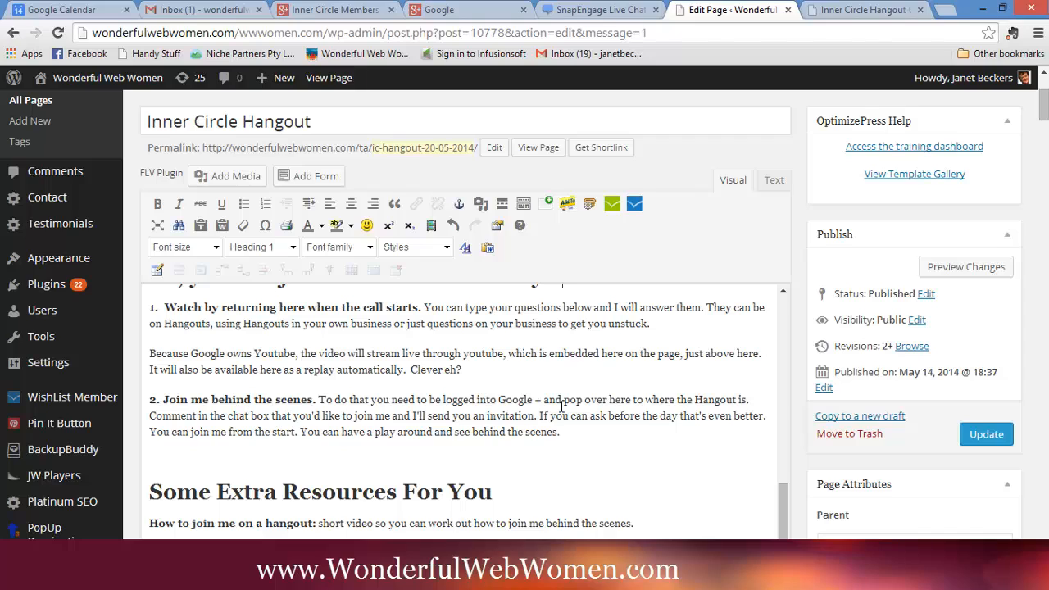
{"action": "mouse_move", "coordinate": [739, 400]}
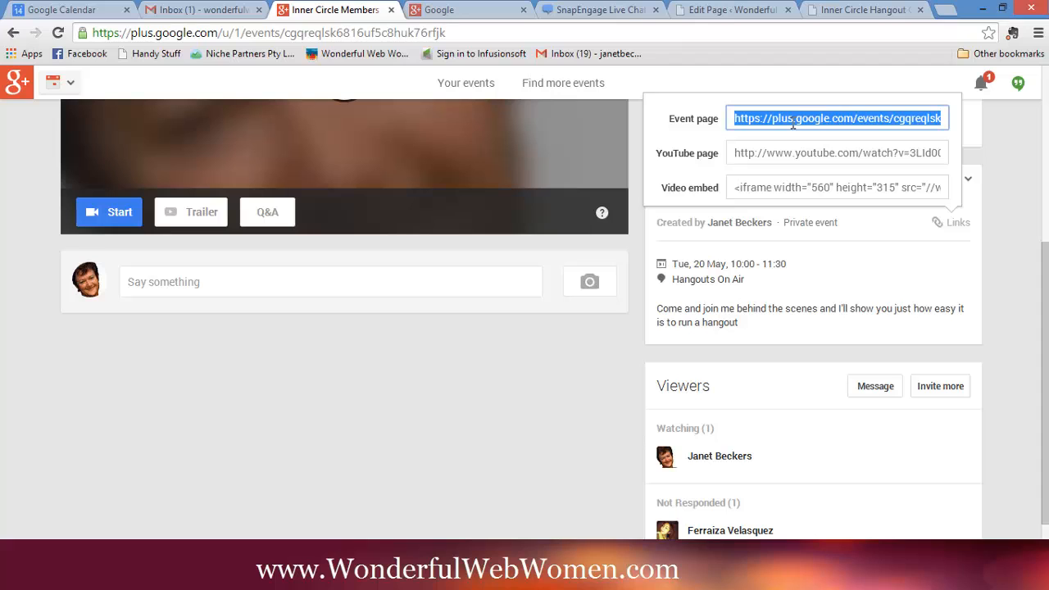
{"action": "mouse_move", "coordinate": [962, 202]}
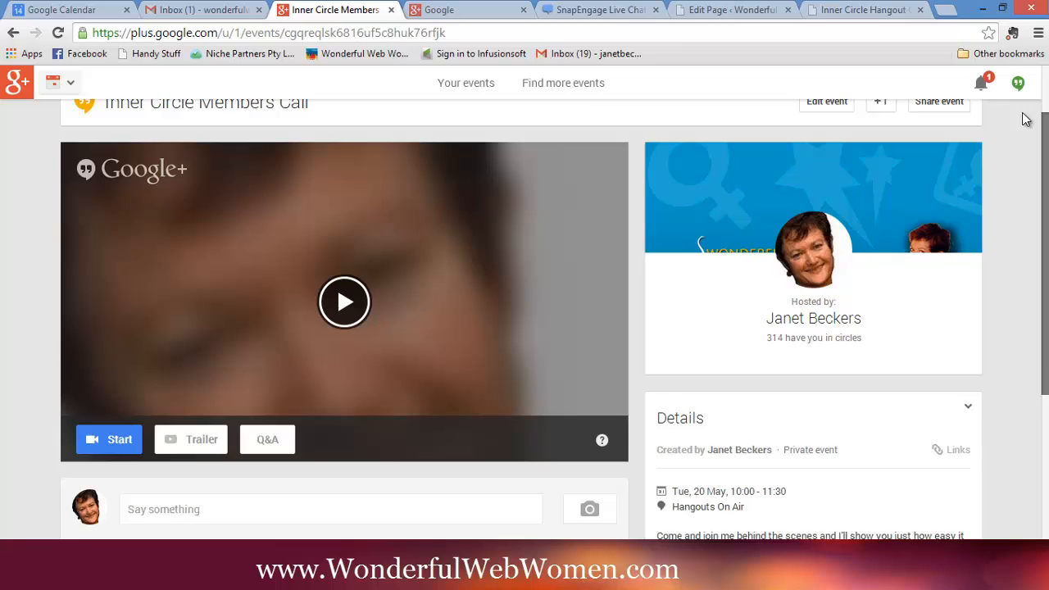
Copy the Inner Circle Members Call event page URL and return to the WordPress editor.
{"action": "scroll", "scroll_direction": "up", "scroll_amount": 3}
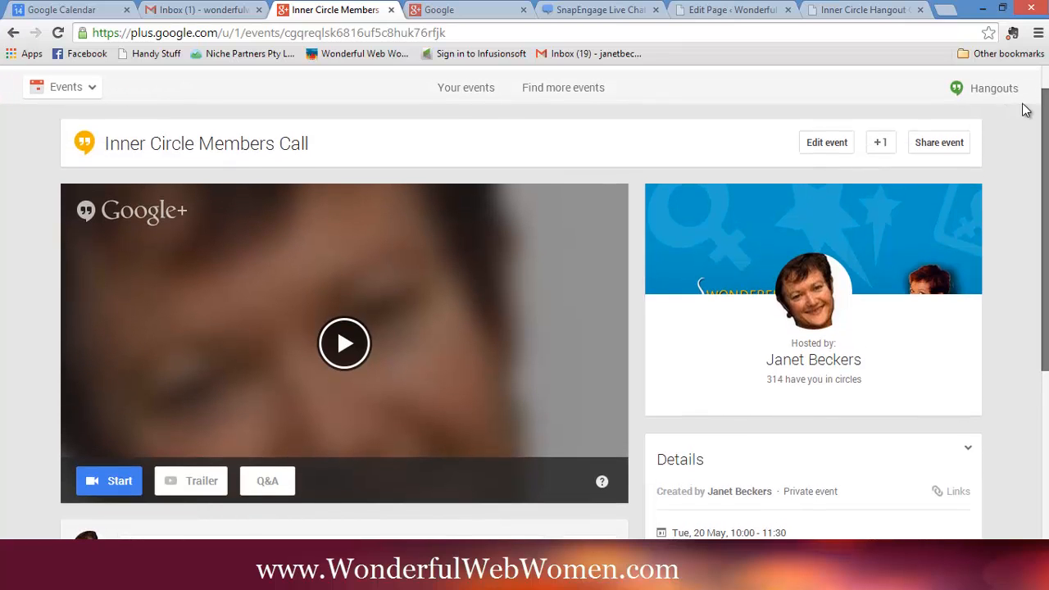
{"action": "scroll", "scroll_direction": "down", "scroll_amount": 3}
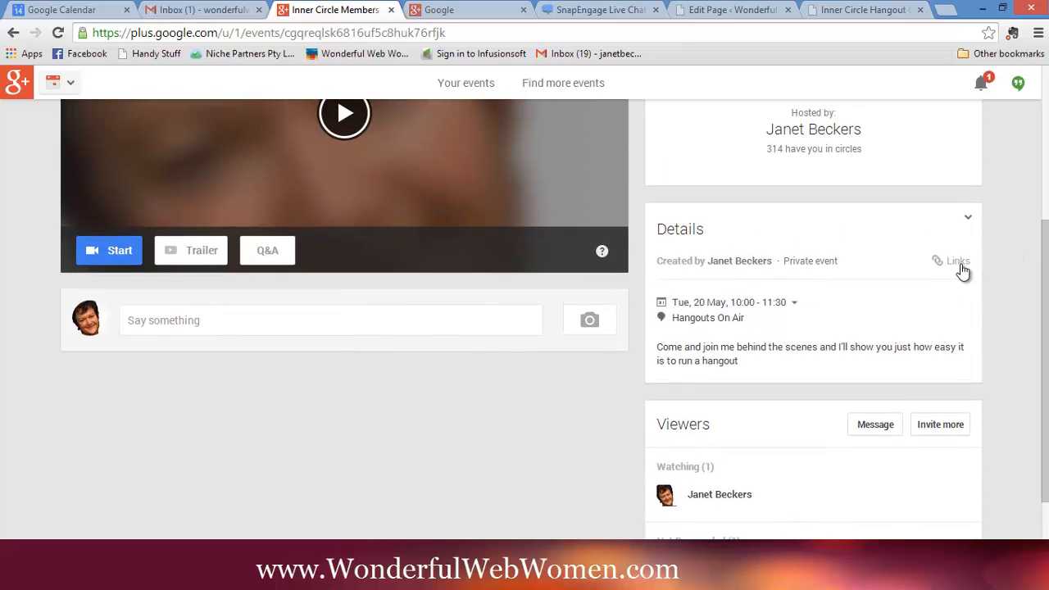
{"action": "left_click", "coordinate": [957, 261]}
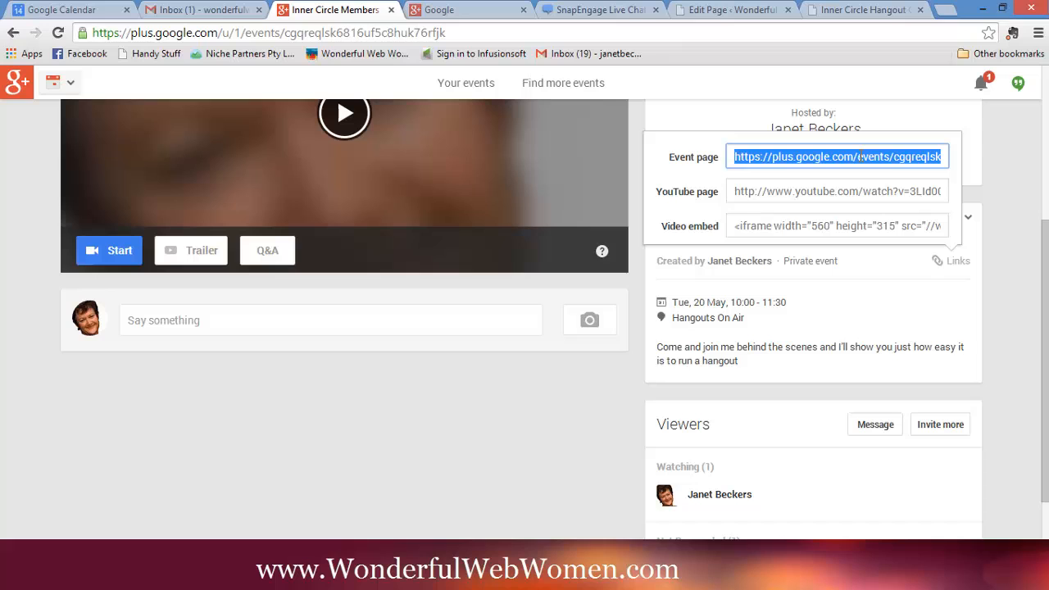
{"action": "mouse_move", "coordinate": [443, 179]}
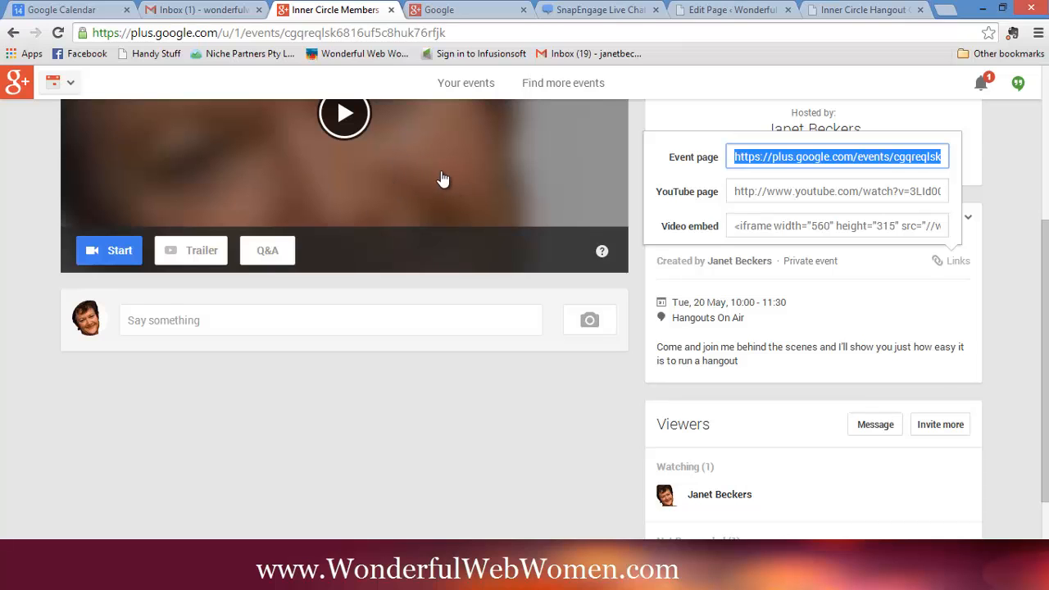
{"action": "mouse_move", "coordinate": [859, 31]}
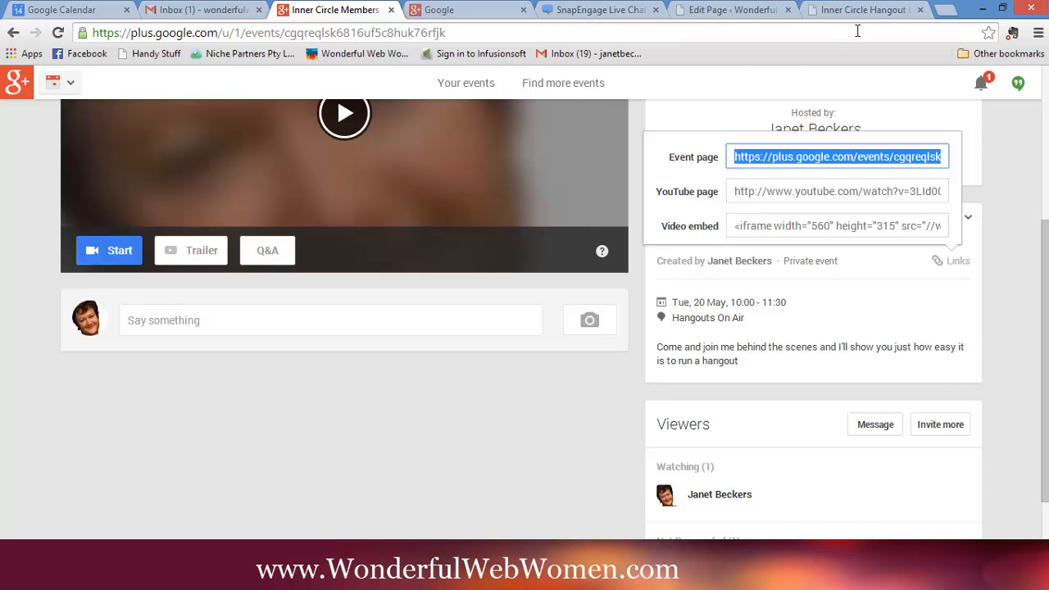
{"action": "left_click", "coordinate": [729, 10]}
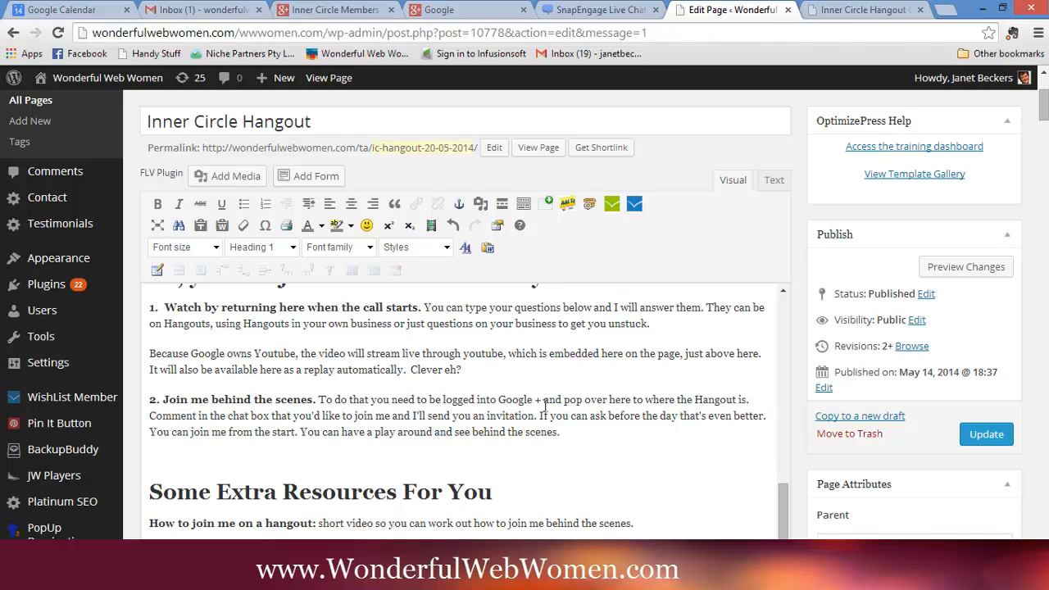
Link 'pop over here to where the Hangout is' to the Google+ event in a new window, then update the page.
{"action": "double_click", "coordinate": [562, 399]}
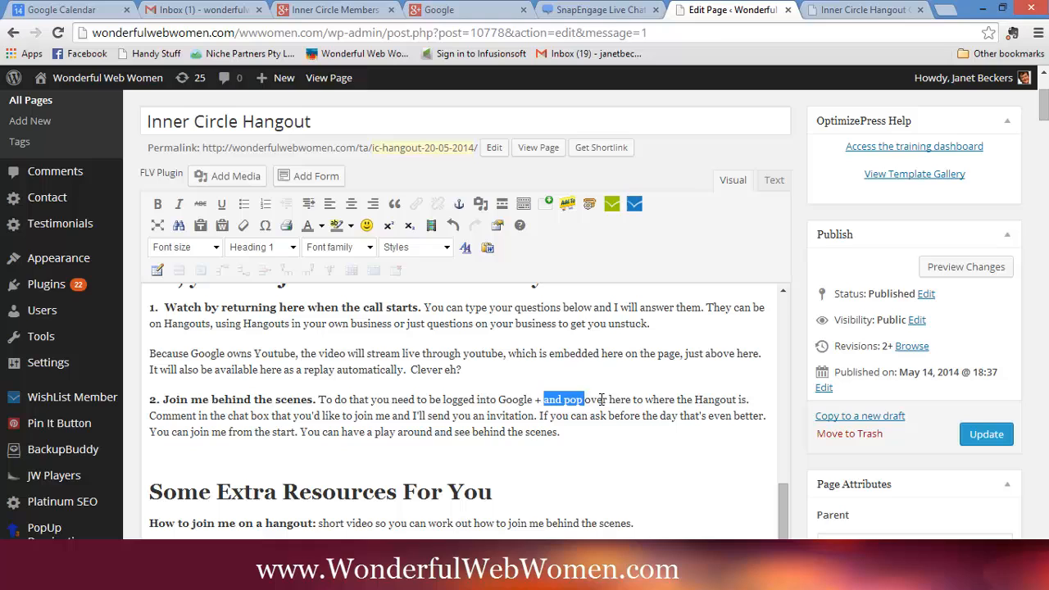
{"action": "left_click_drag", "start_coordinate": [545, 399], "coordinate": [748, 399]}
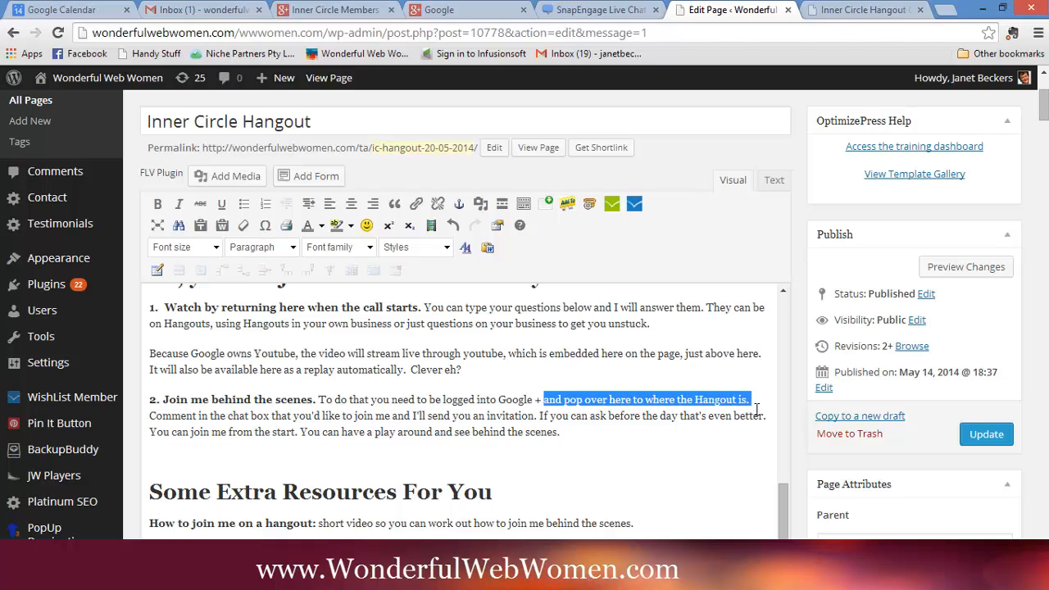
{"action": "left_click", "coordinate": [416, 204]}
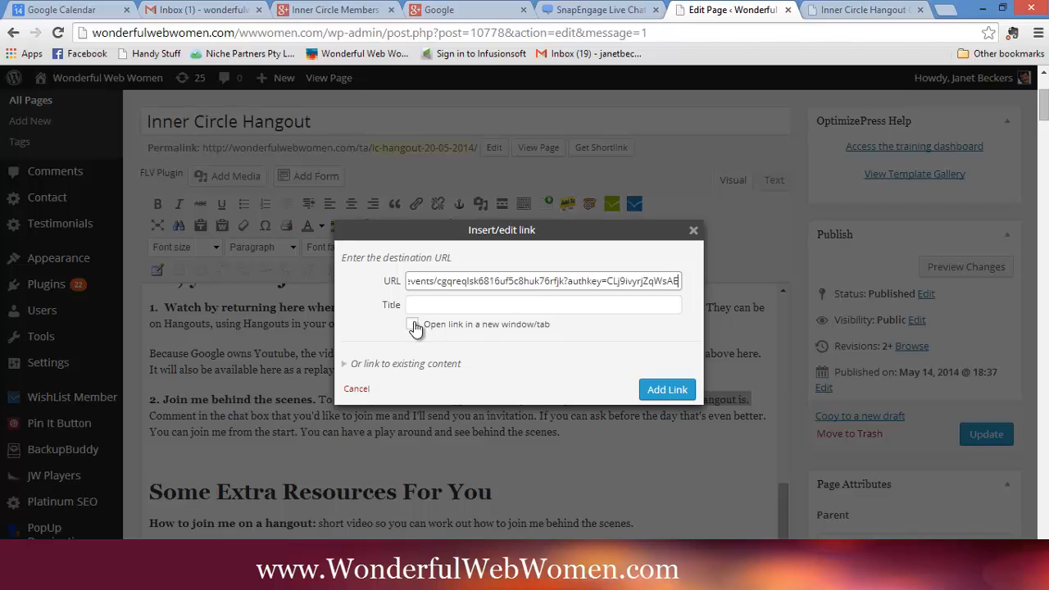
{"action": "left_click", "coordinate": [412, 324]}
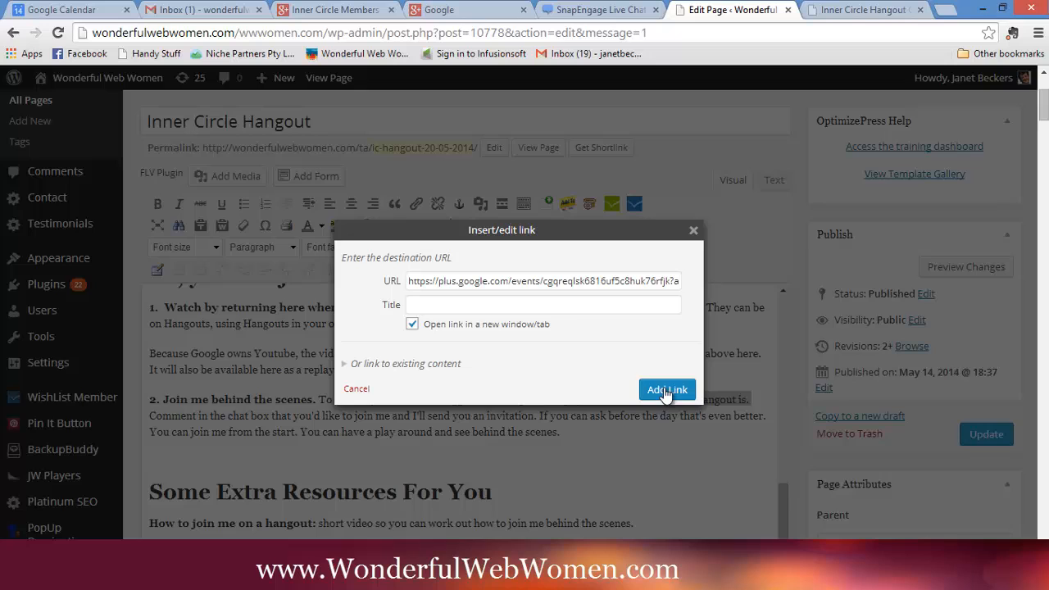
{"action": "left_click", "coordinate": [666, 389]}
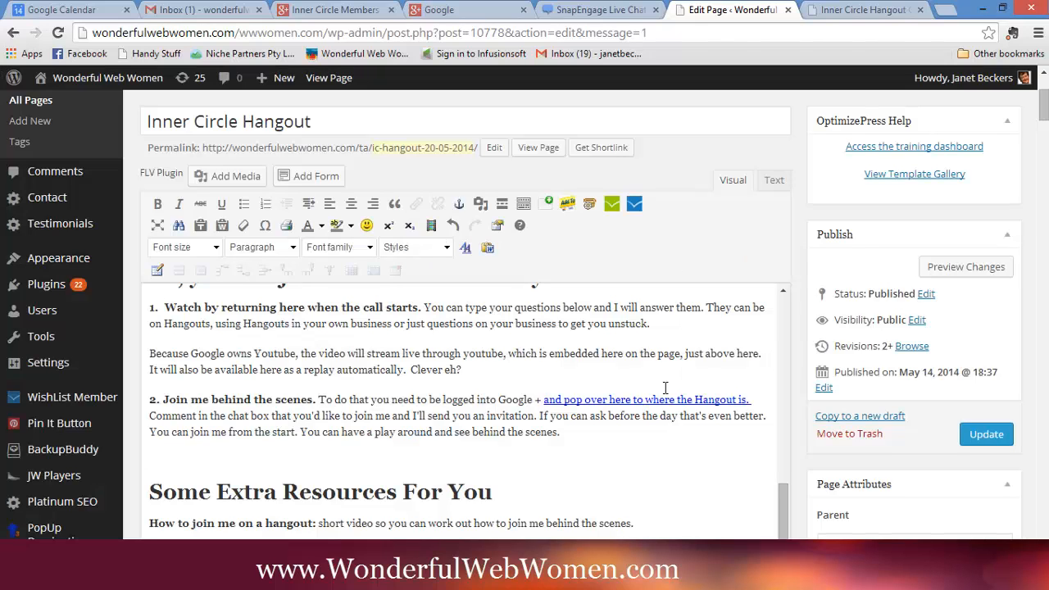
{"action": "mouse_move", "coordinate": [606, 347]}
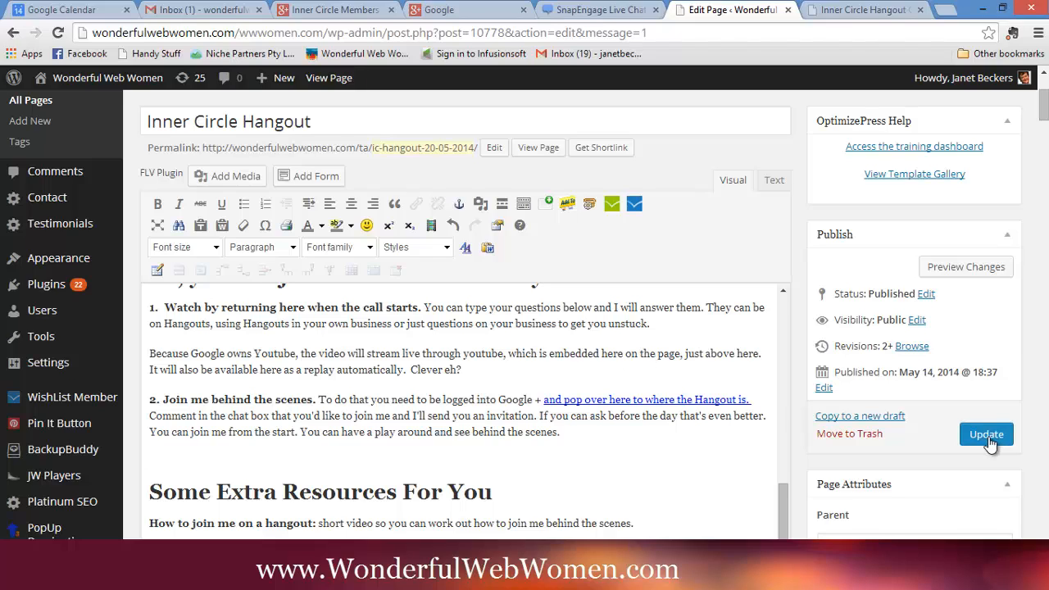
{"action": "left_click", "coordinate": [986, 434]}
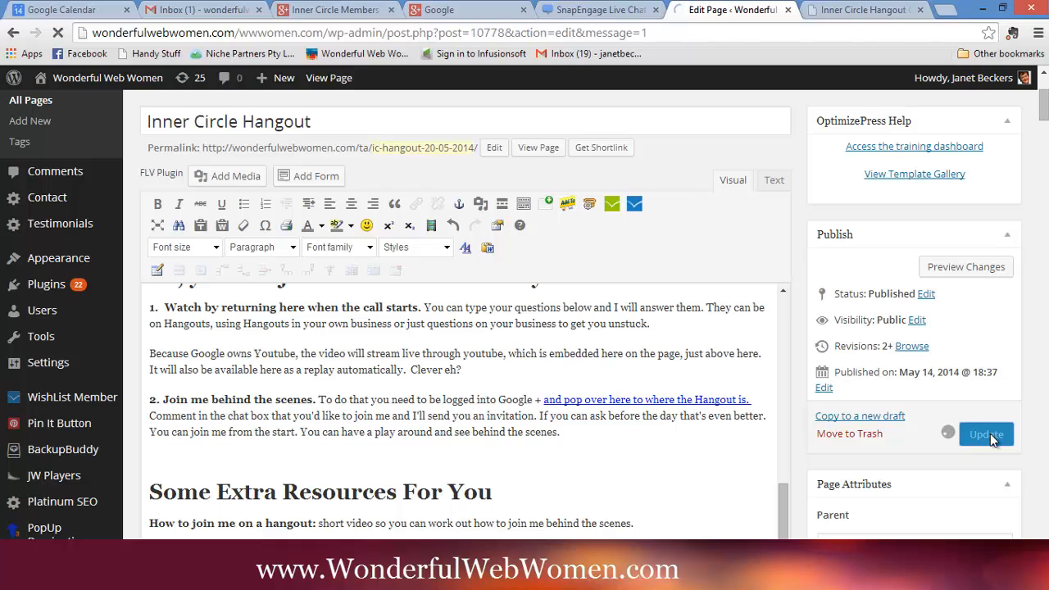
{"action": "left_click", "coordinate": [986, 434]}
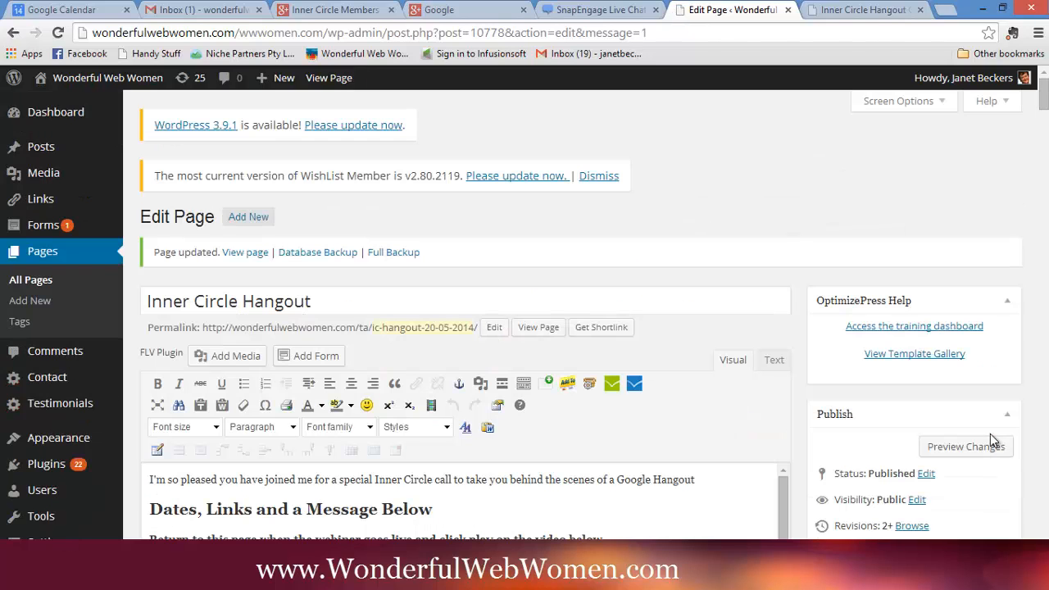
{"action": "mouse_move", "coordinate": [885, 443]}
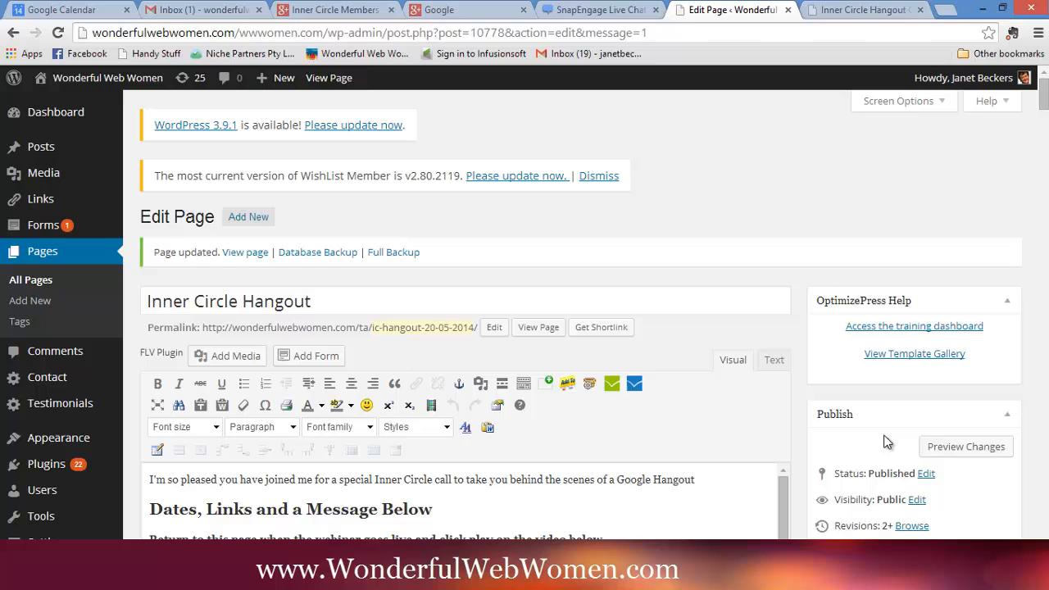
Reload the live Inner Circle Hangout page and play the embedded live video countdown.
{"action": "left_click", "coordinate": [861, 9]}
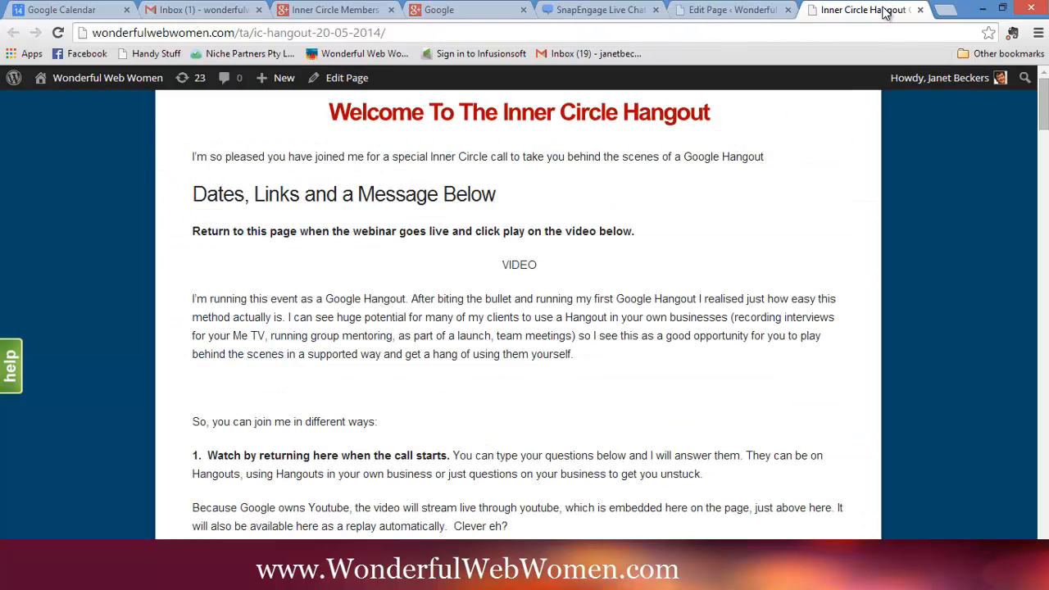
{"action": "mouse_move", "coordinate": [748, 228]}
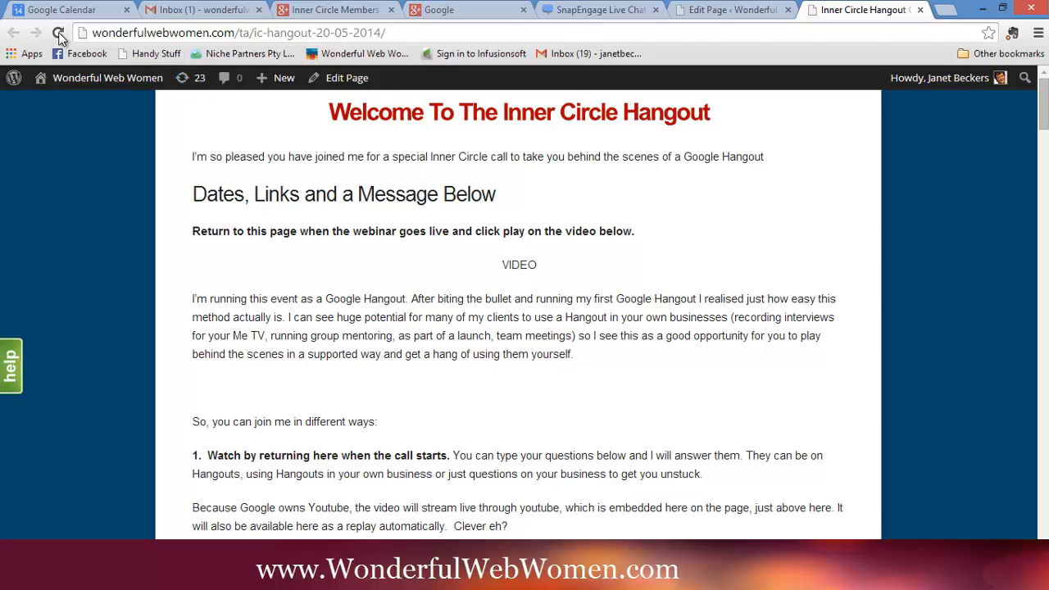
{"action": "left_click", "coordinate": [60, 33]}
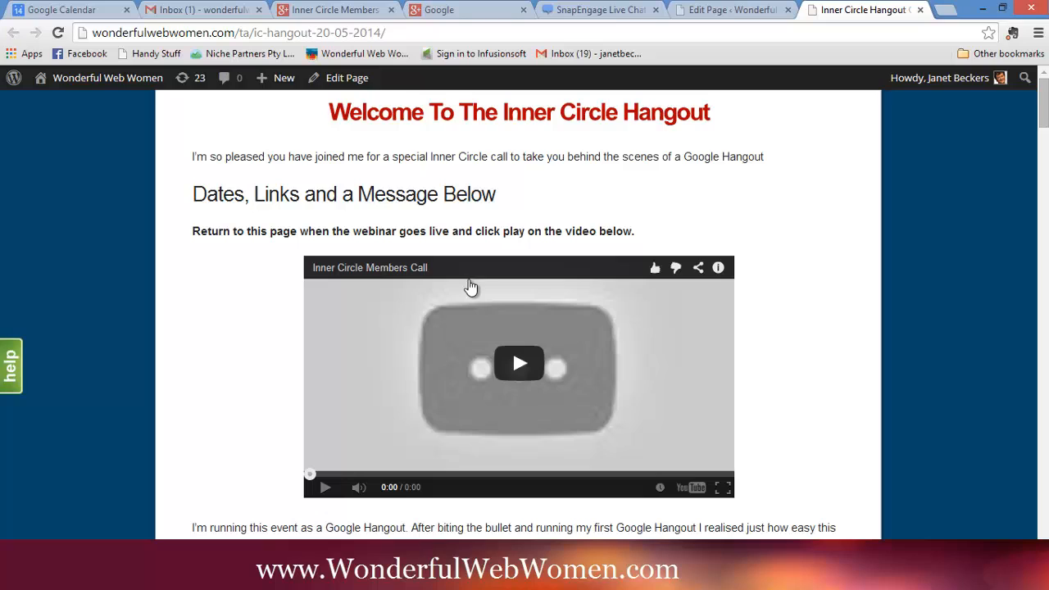
{"action": "mouse_move", "coordinate": [615, 333]}
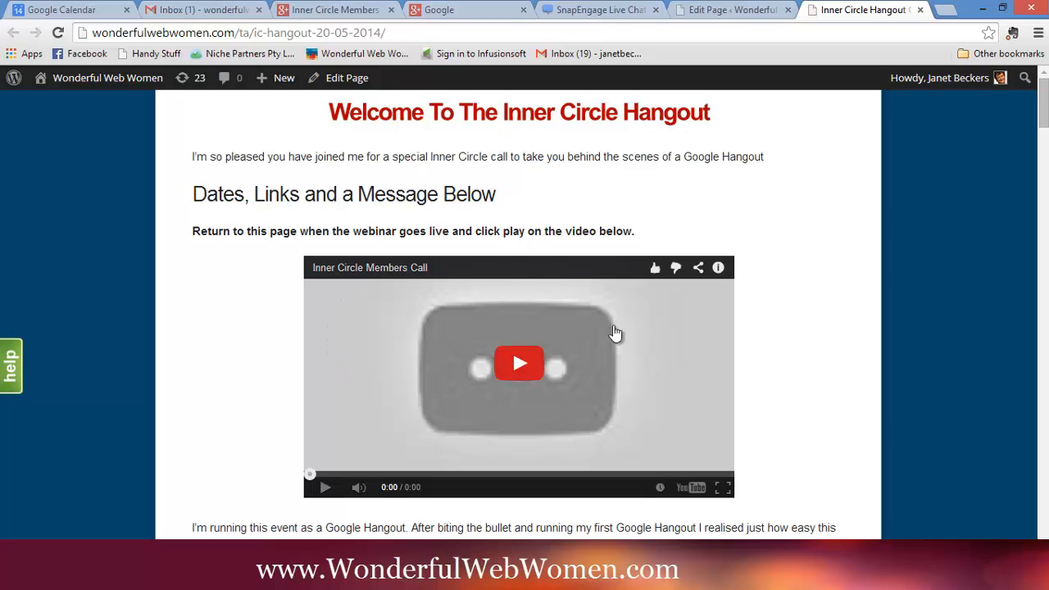
{"action": "left_click", "coordinate": [519, 363]}
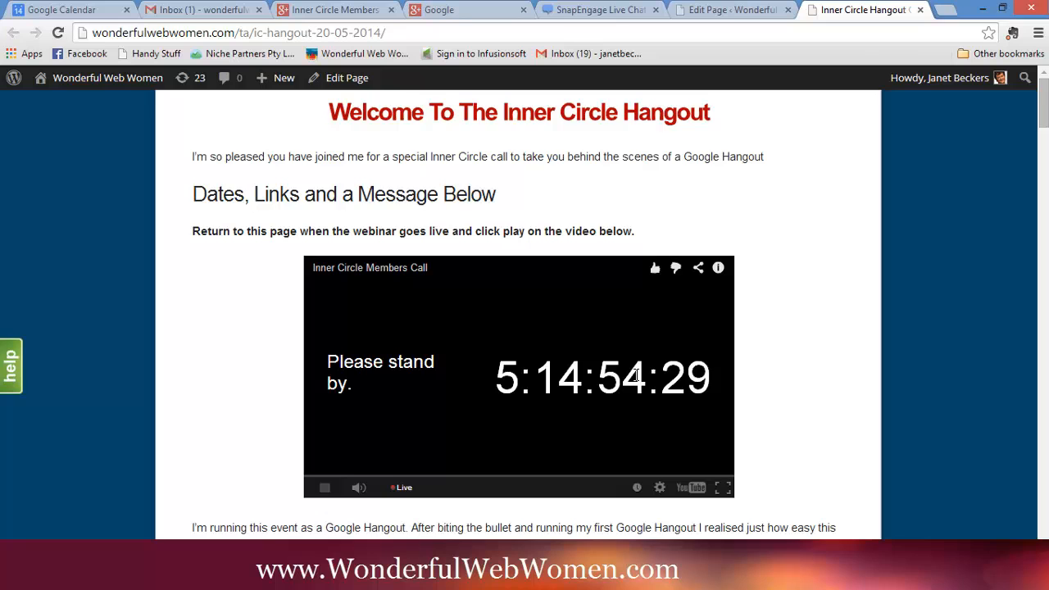
{"action": "scroll", "scroll_direction": "down", "scroll_amount": 3}
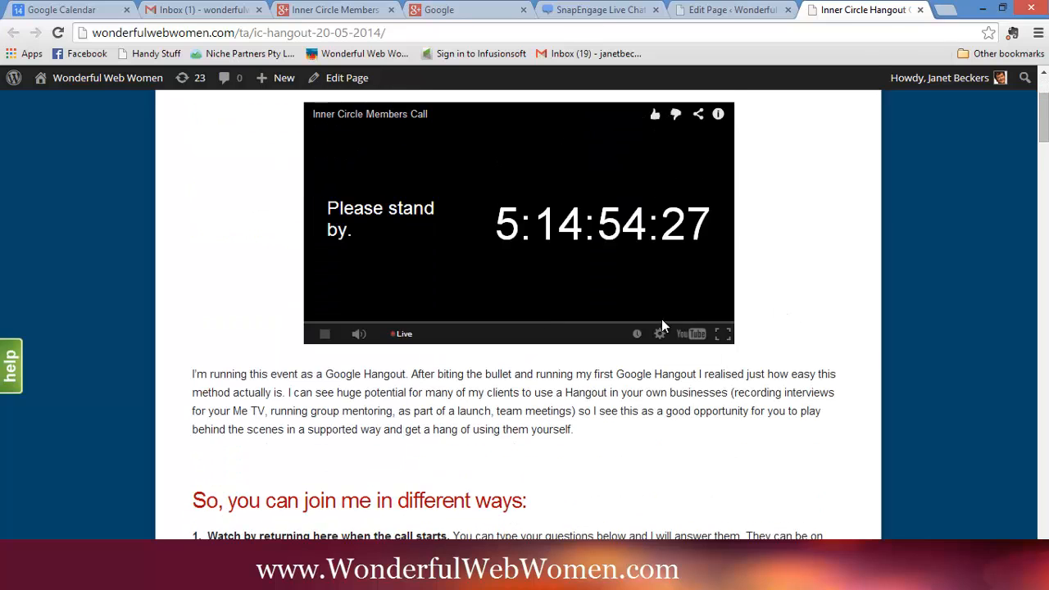
{"action": "scroll", "scroll_direction": "up", "scroll_amount": 3}
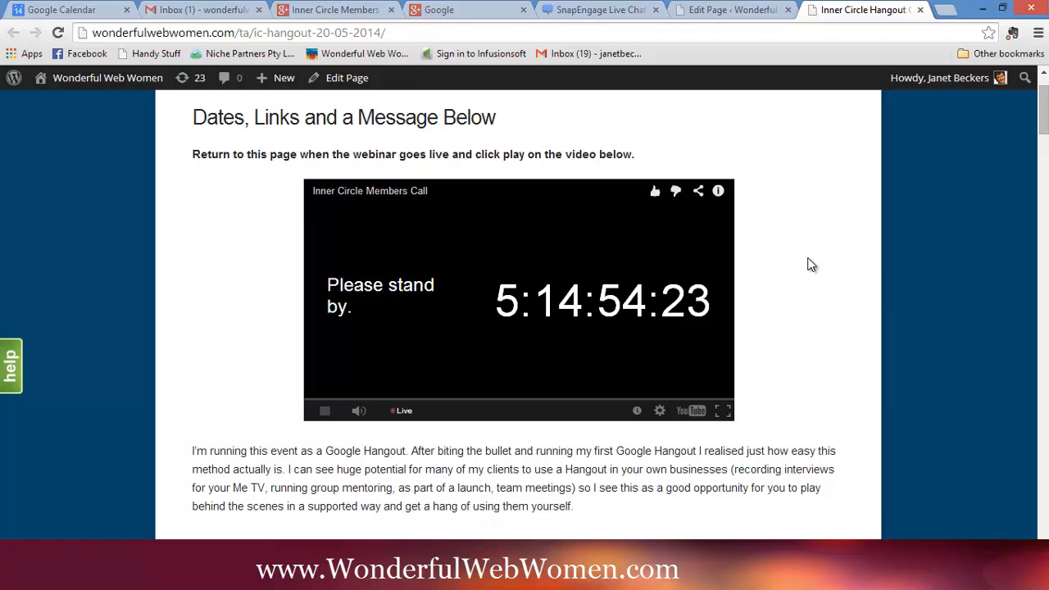
{"action": "scroll", "scroll_direction": "down", "scroll_amount": 3}
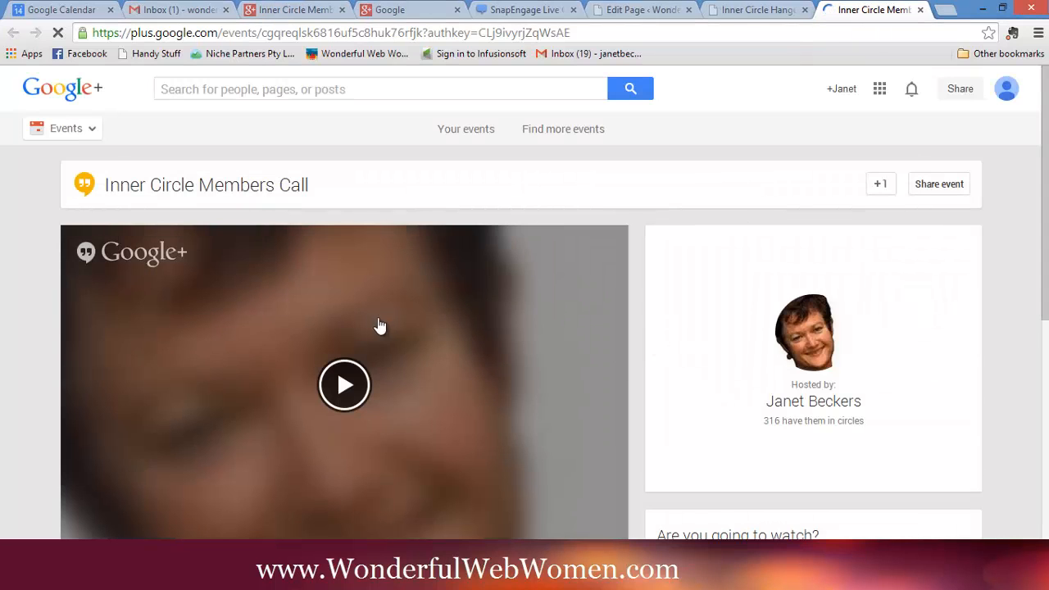
Review the Google+ Tuesday May 20 Hangouts On Air event page, then return to the live page.
{"action": "scroll", "scroll_direction": "down", "scroll_amount": 3}
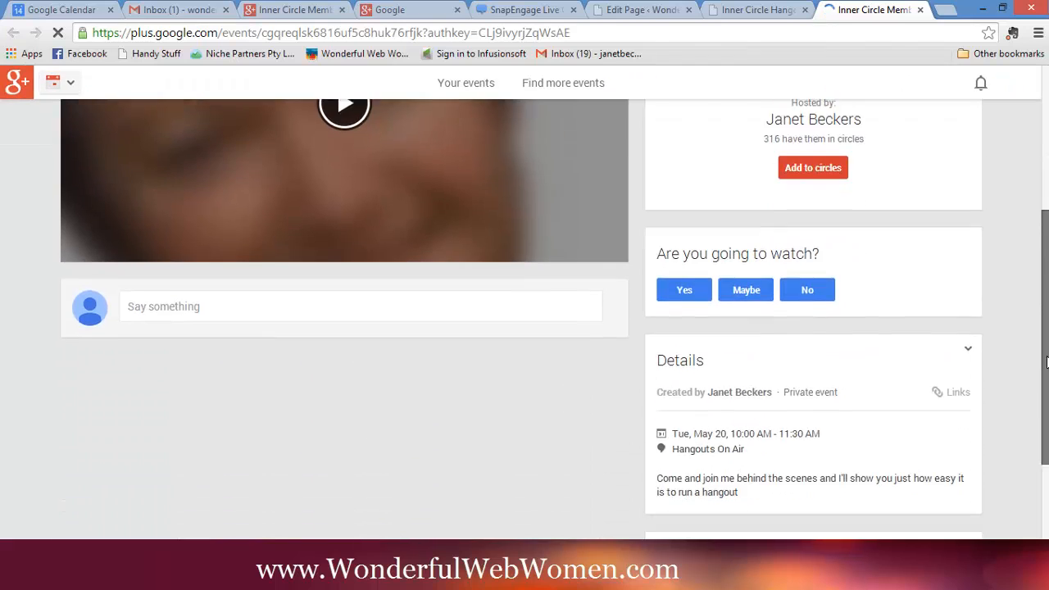
{"action": "scroll", "scroll_direction": "up", "scroll_amount": 3}
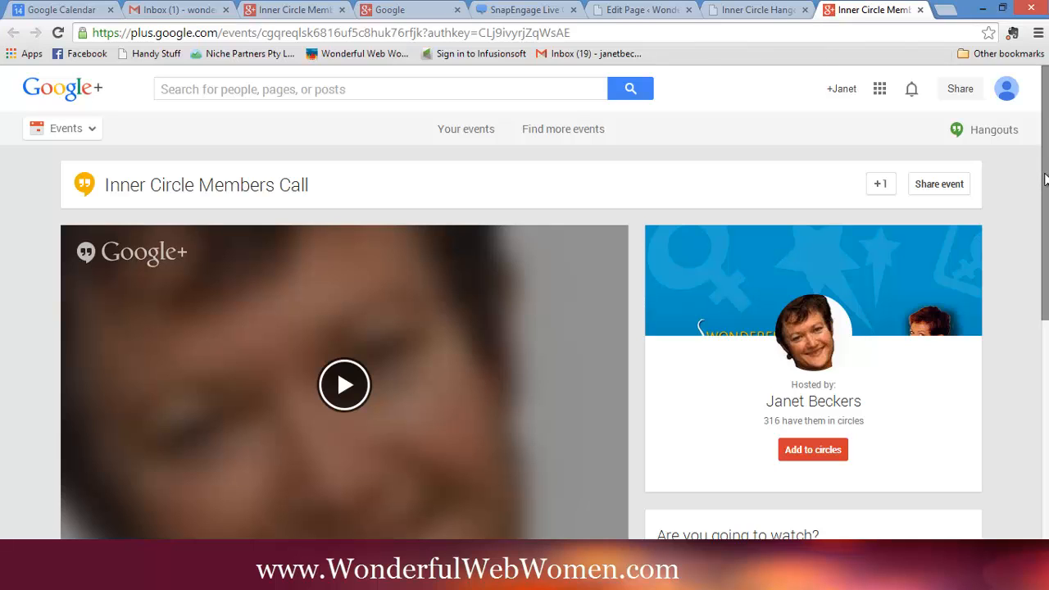
{"action": "scroll", "scroll_direction": "down", "scroll_amount": 3}
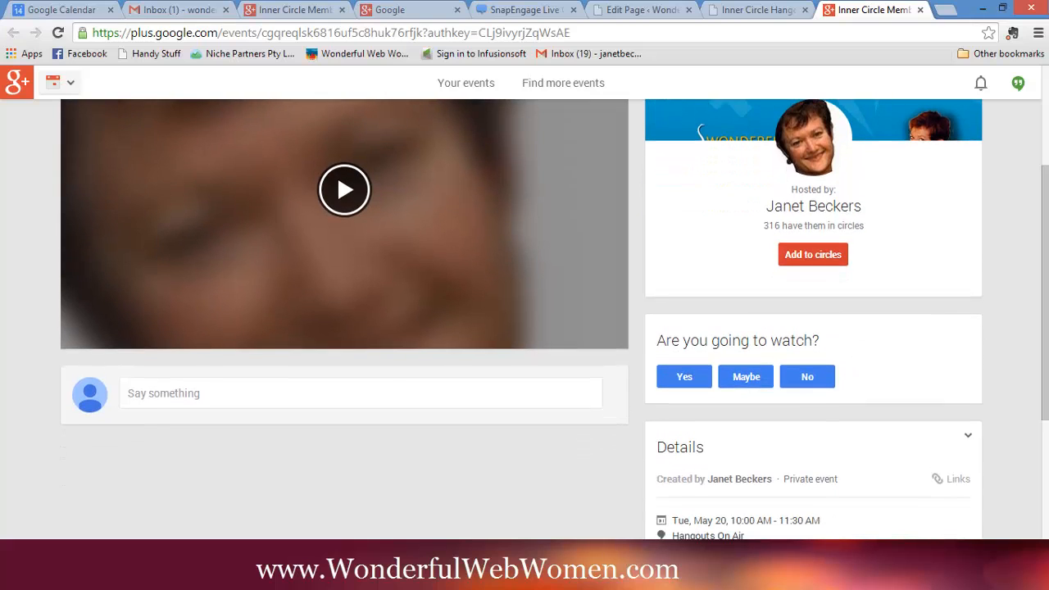
{"action": "mouse_move", "coordinate": [582, 179]}
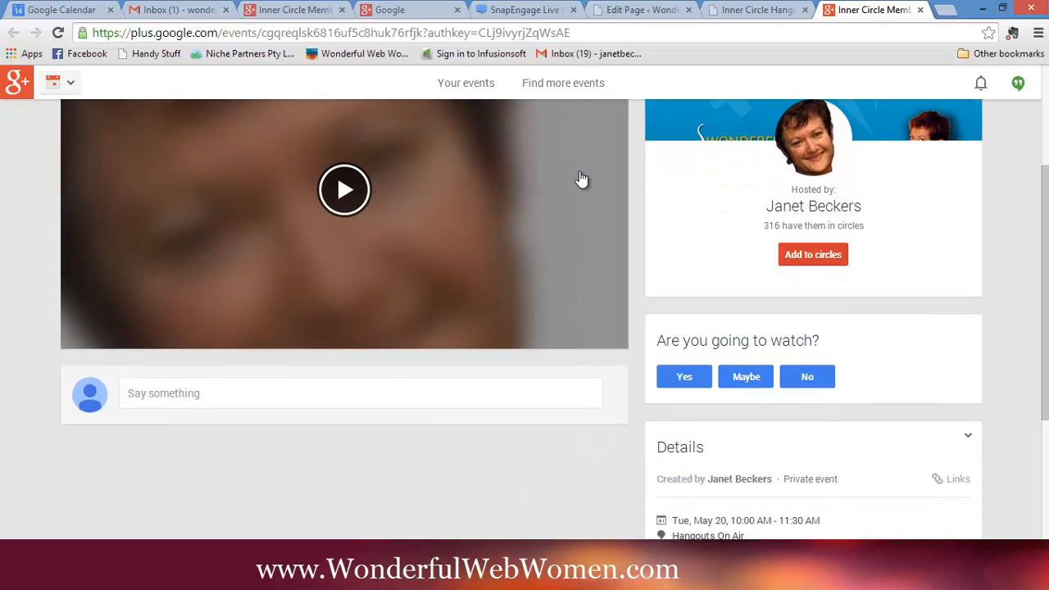
{"action": "left_click", "coordinate": [754, 9]}
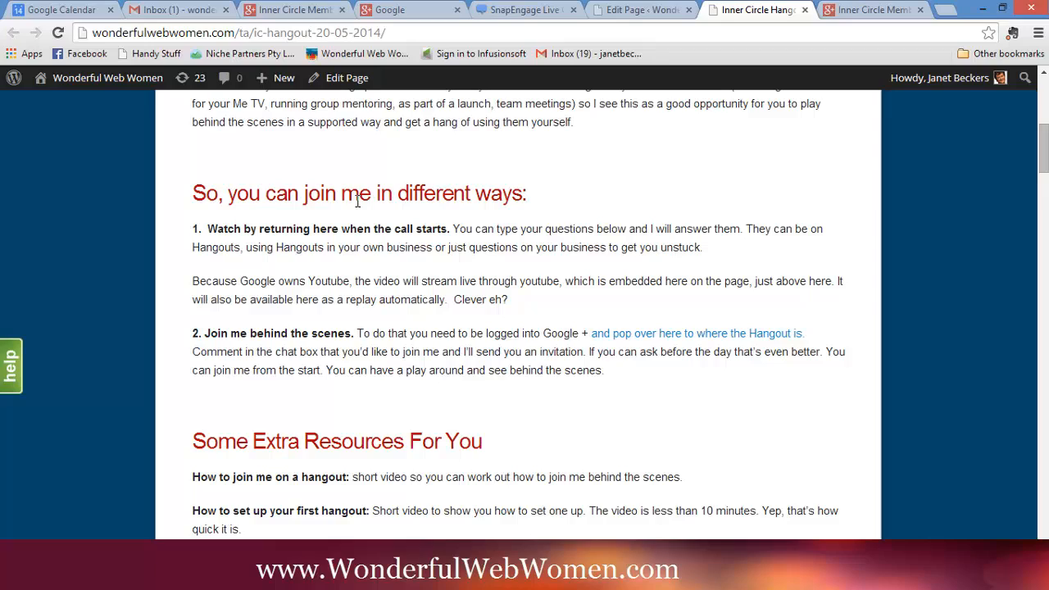
{"action": "scroll", "scroll_direction": "up", "scroll_amount": 3}
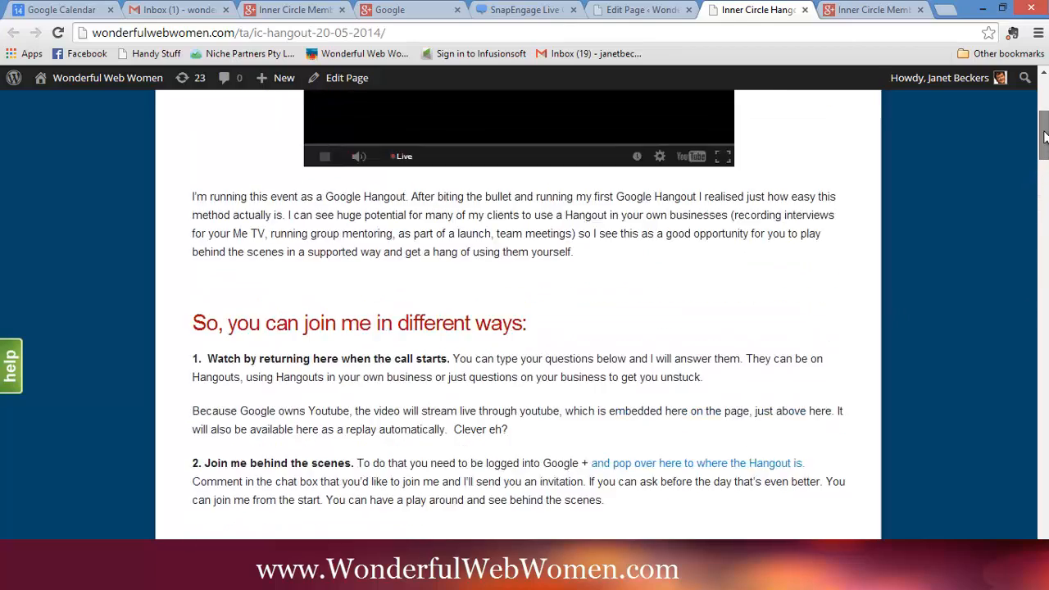
{"action": "scroll", "scroll_direction": "up", "scroll_amount": 3}
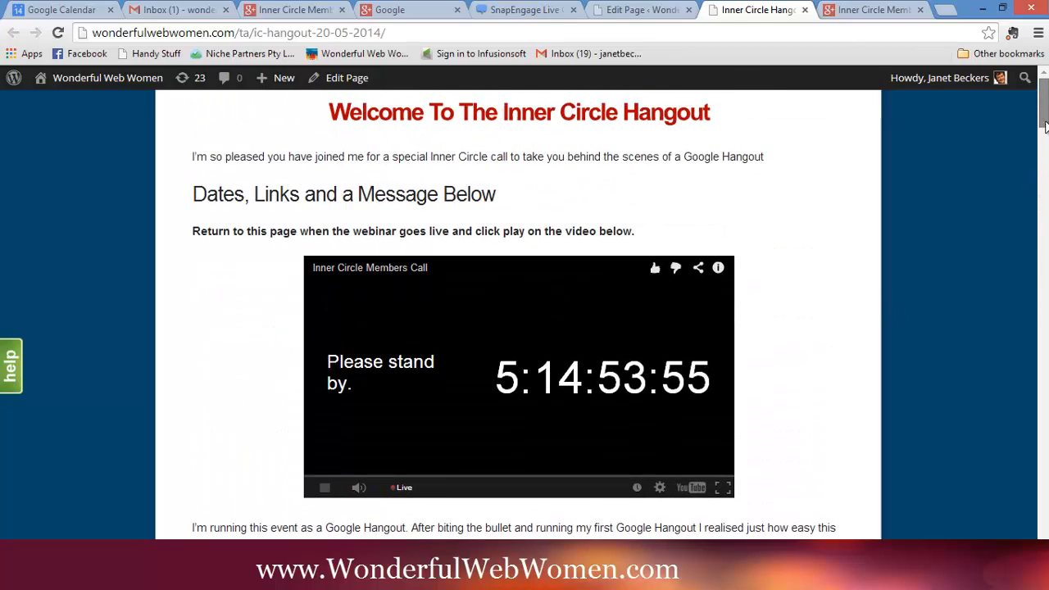
{"action": "scroll", "scroll_direction": "down", "scroll_amount": 3}
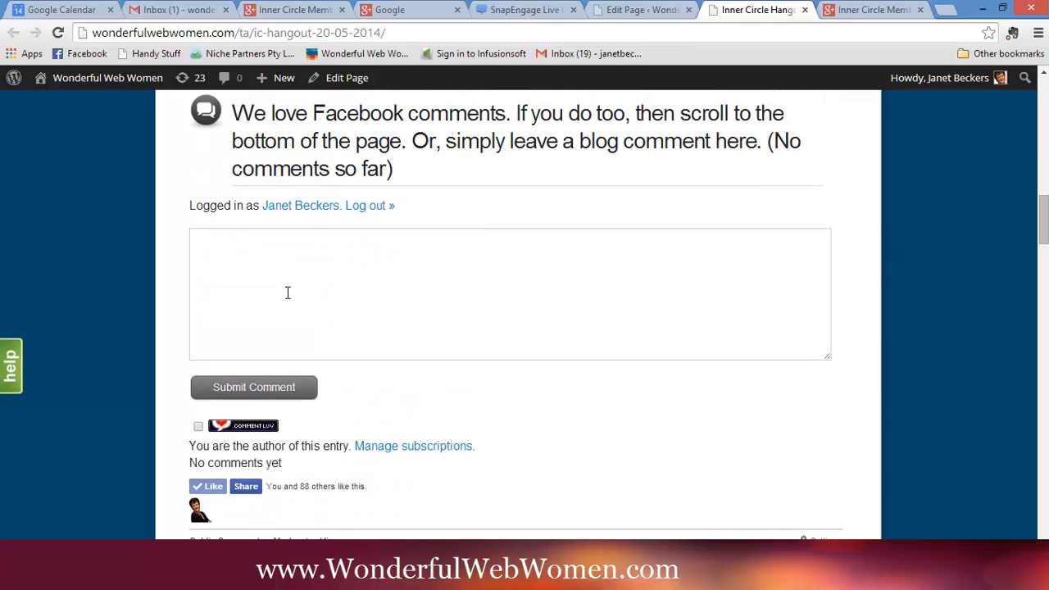
{"action": "mouse_move", "coordinate": [1041, 225]}
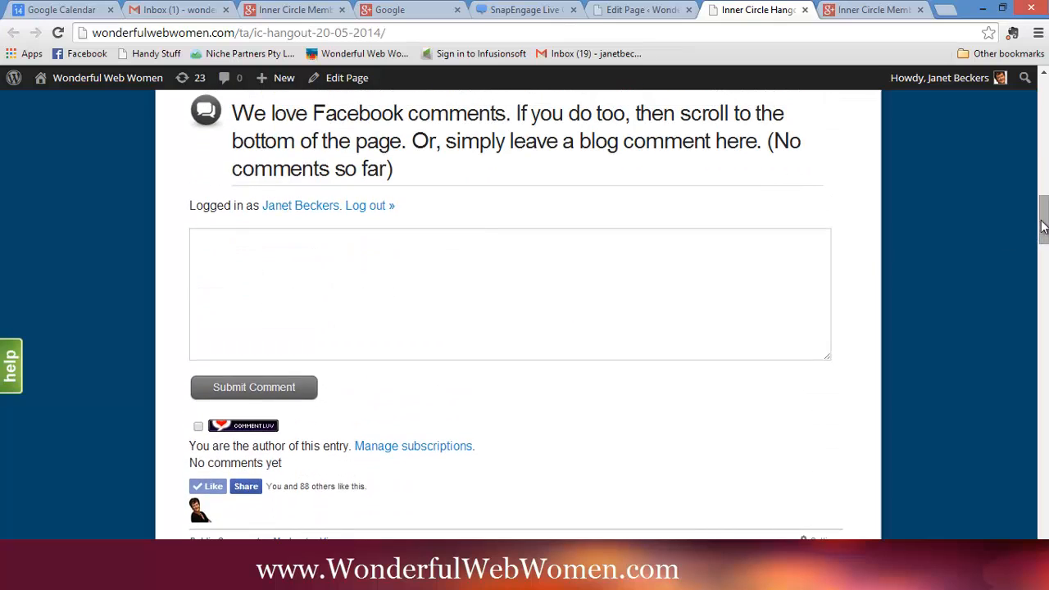
{"action": "scroll", "scroll_direction": "up", "scroll_amount": 3}
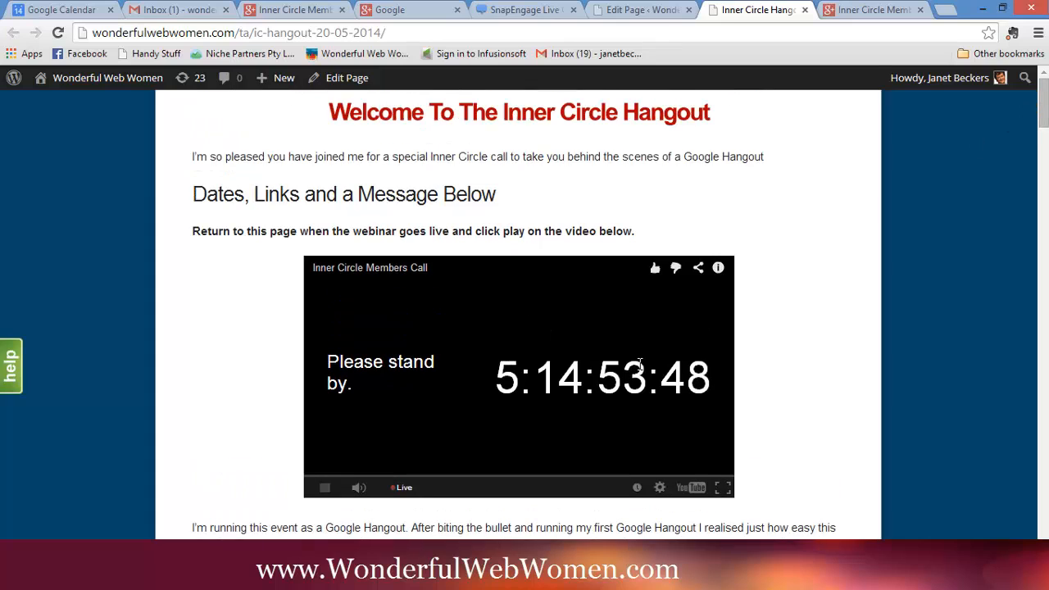
{"action": "mouse_move", "coordinate": [693, 349]}
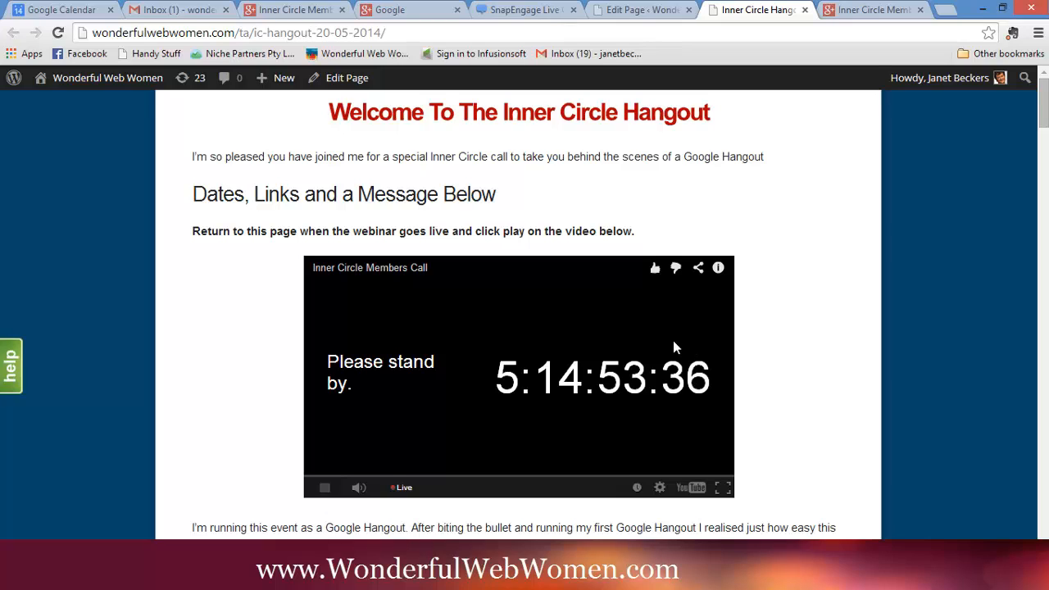
{"action": "mouse_move", "coordinate": [420, 335]}
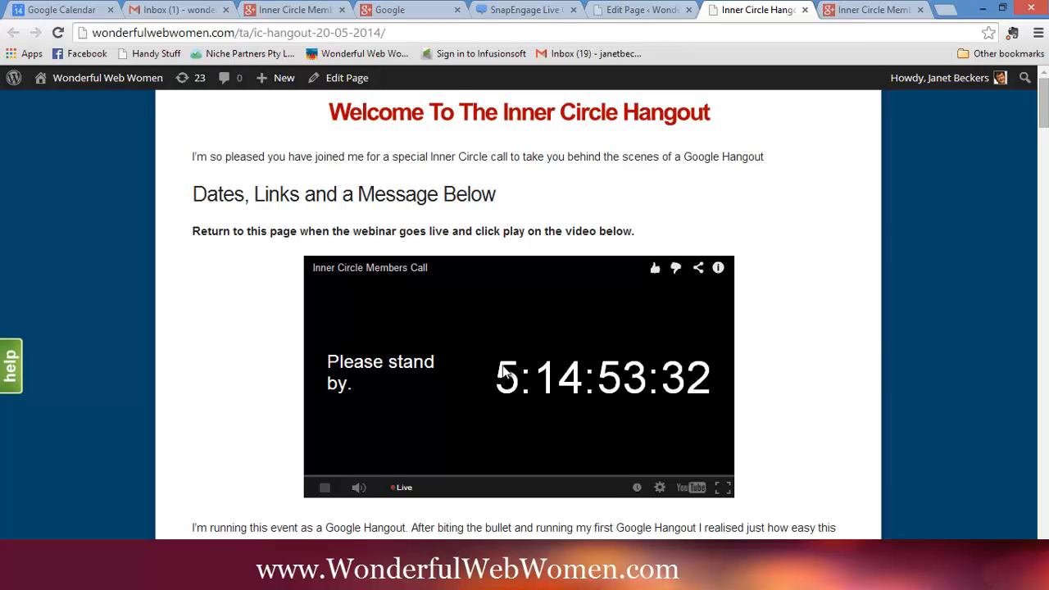
{"action": "mouse_move", "coordinate": [827, 361]}
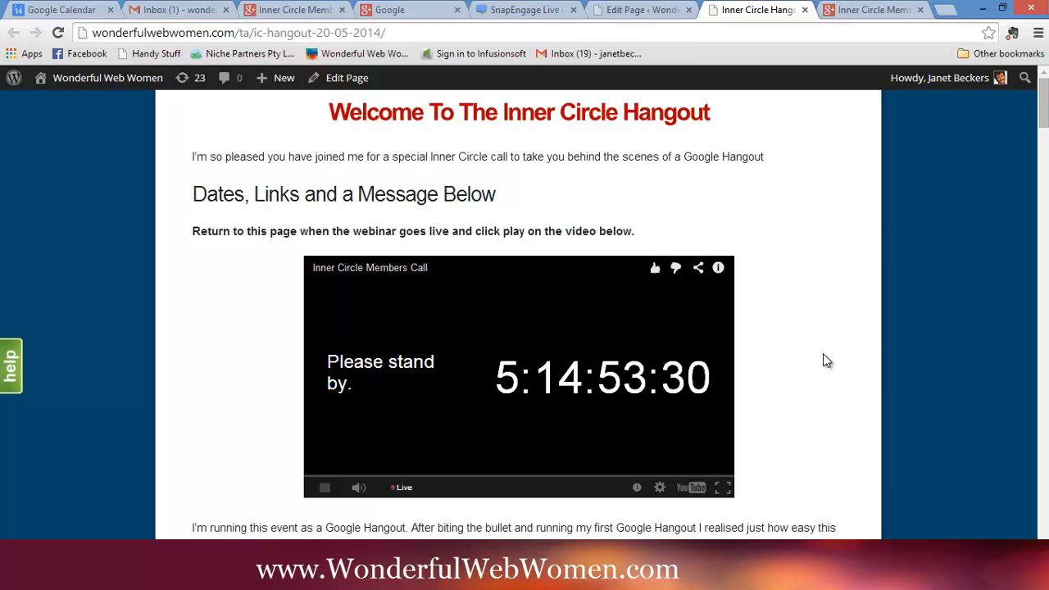